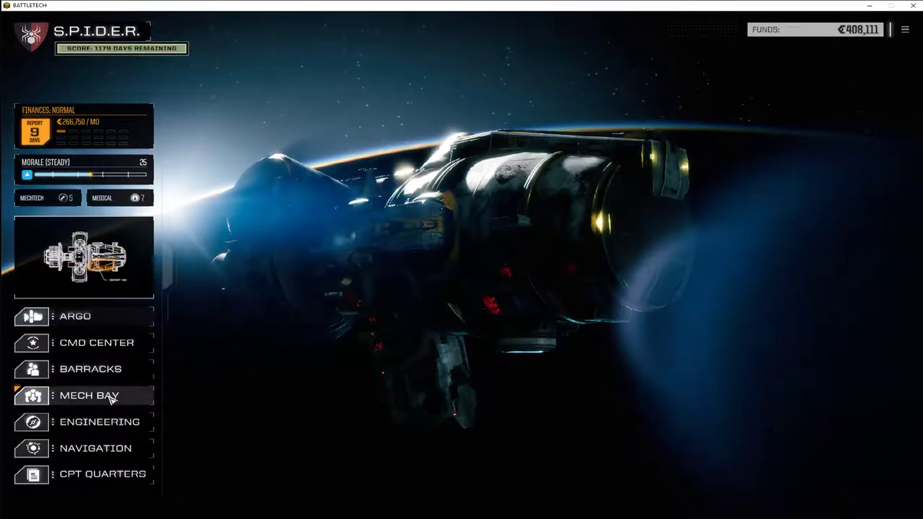
Enter the Mech Bay and select the Jenner JR7-D stationed in Bay 1.
click(90, 395)
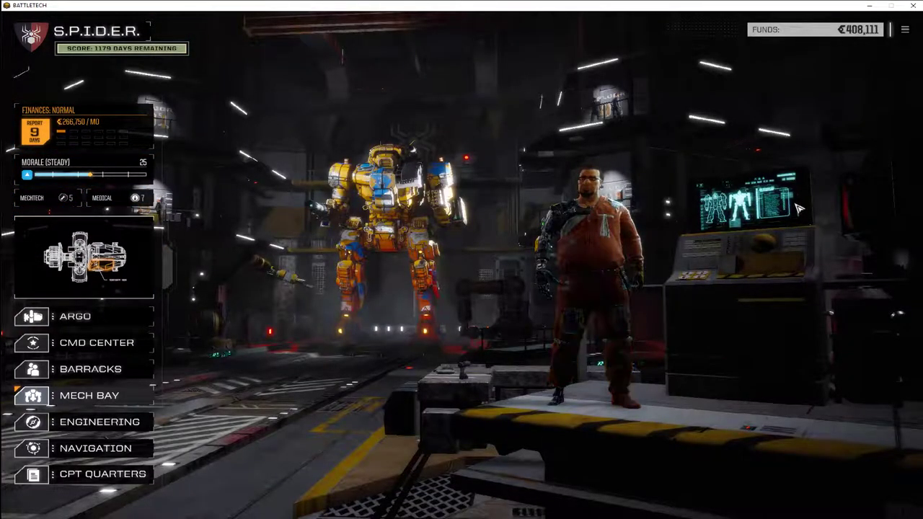
click(89, 395)
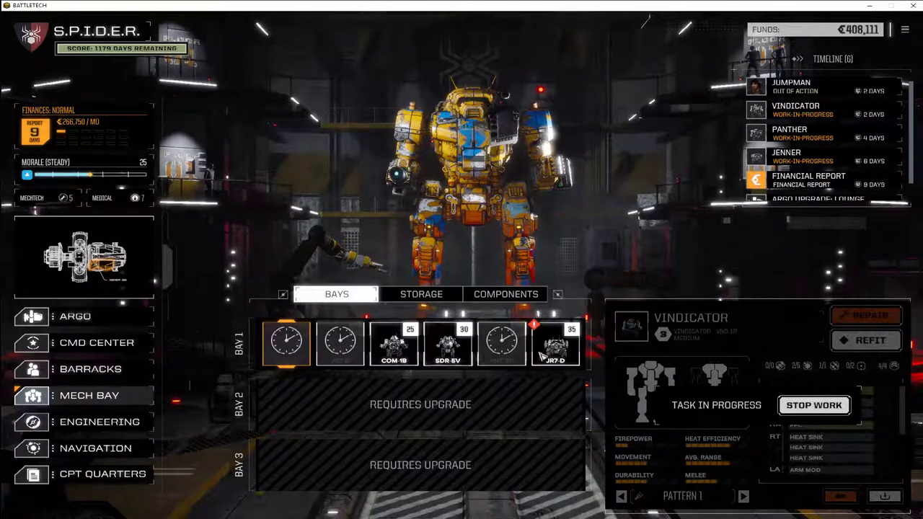
mouse_move(555, 343)
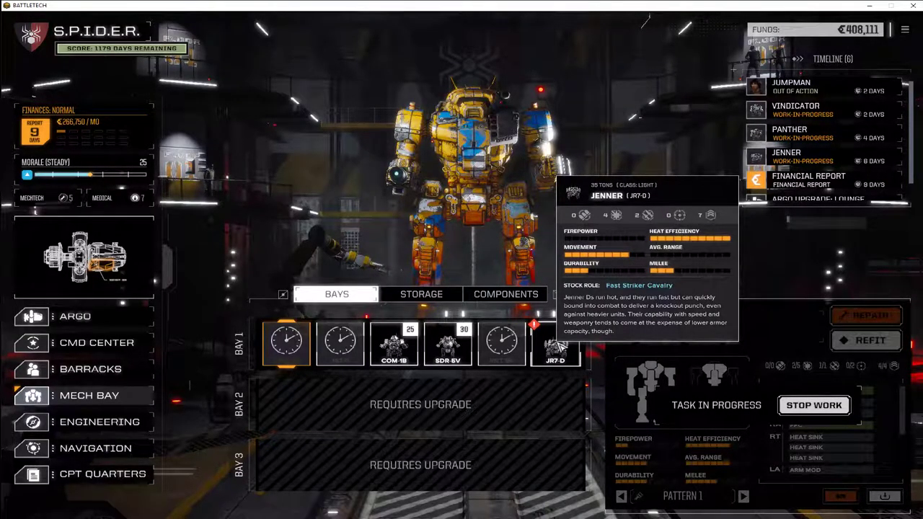
click(556, 344)
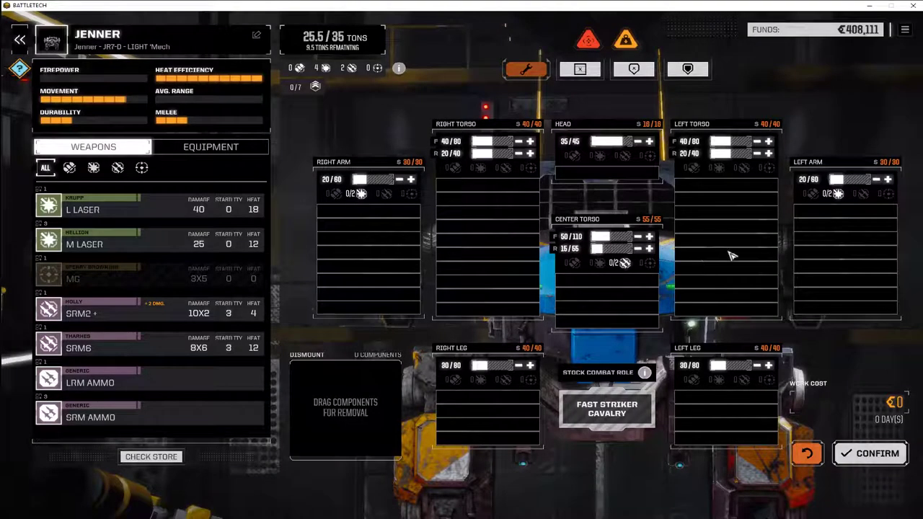
mouse_move(580, 70)
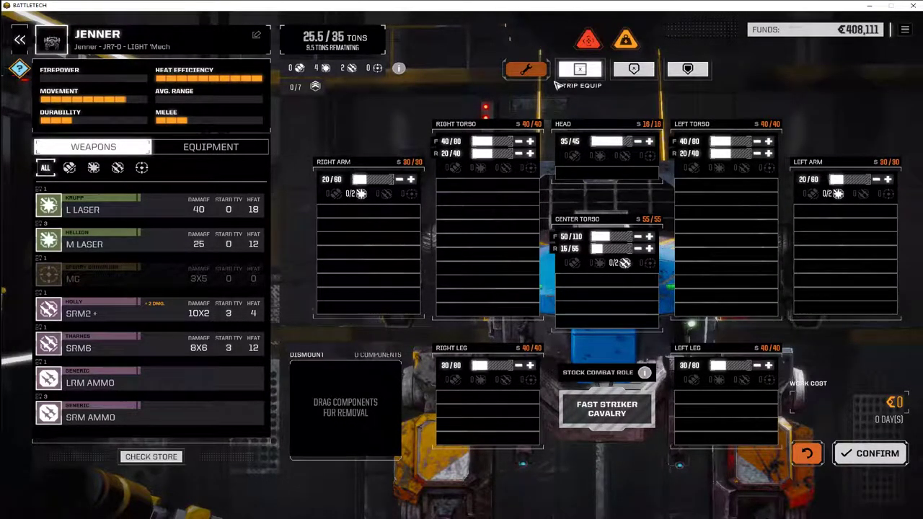
Strip all equipment and armour from the Jenner down to 21.5 tons, then back out of the refit.
click(580, 69)
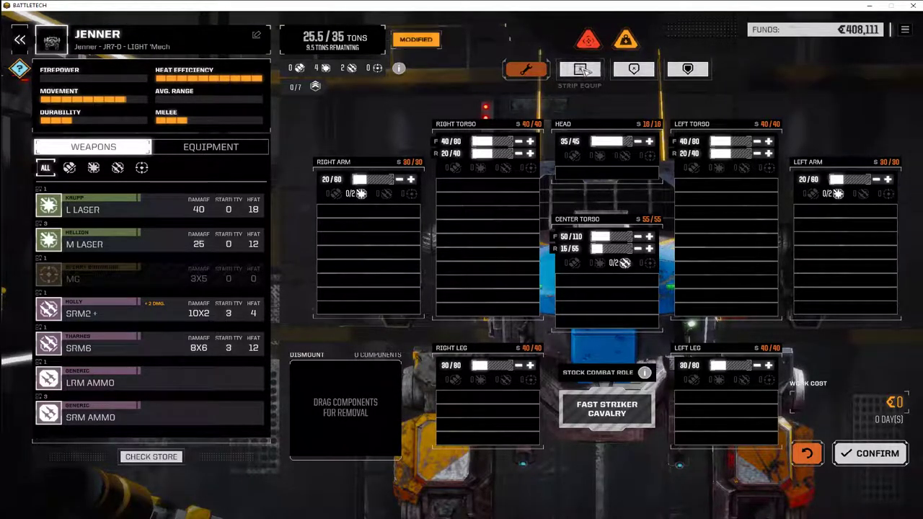
click(580, 69)
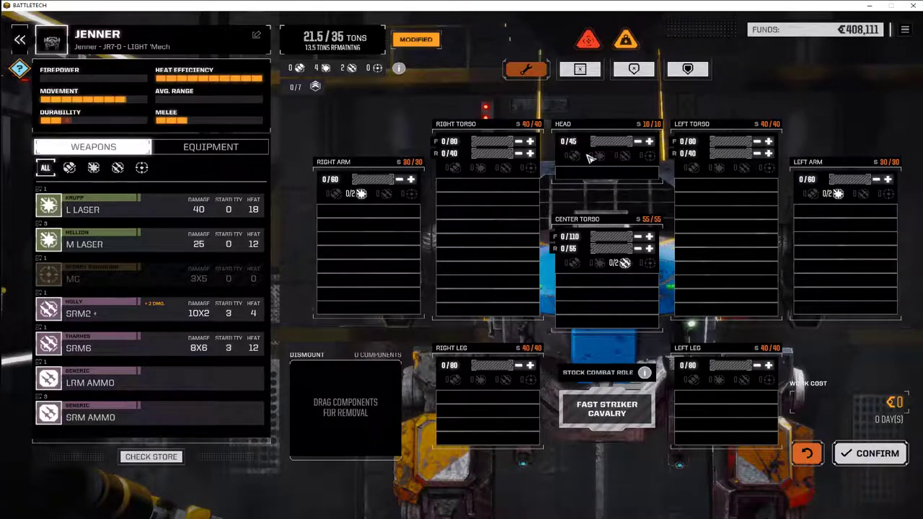
mouse_move(114, 52)
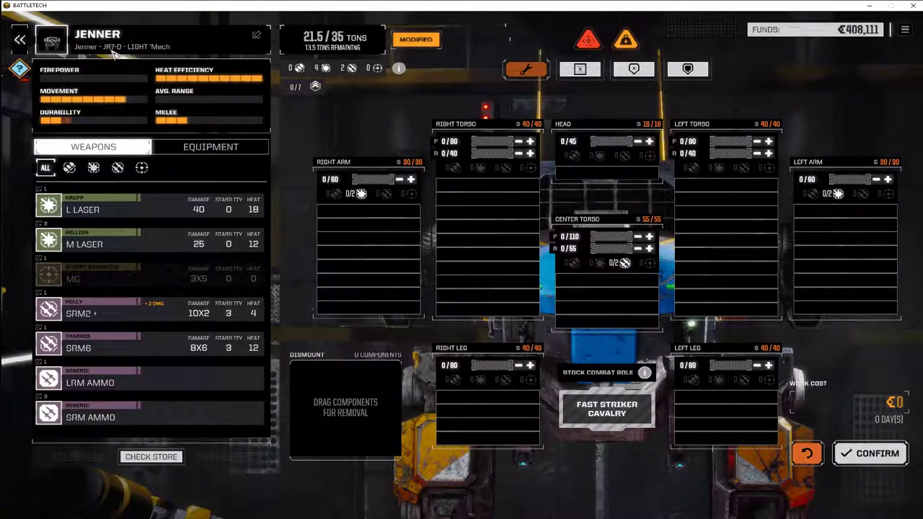
mouse_move(606, 281)
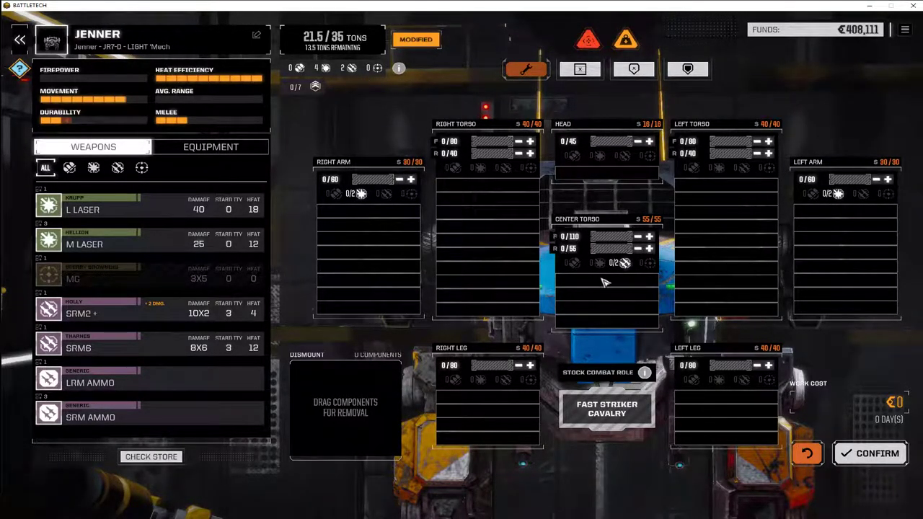
mouse_move(132, 169)
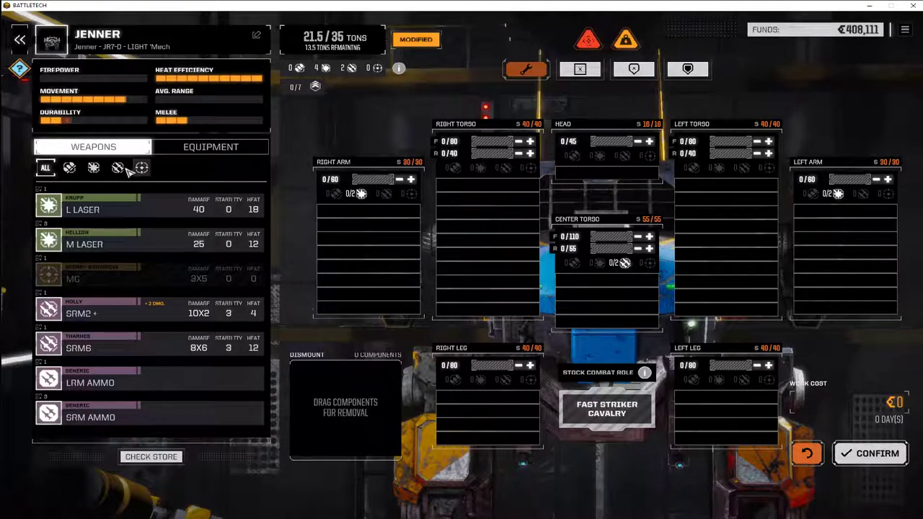
mouse_move(618, 291)
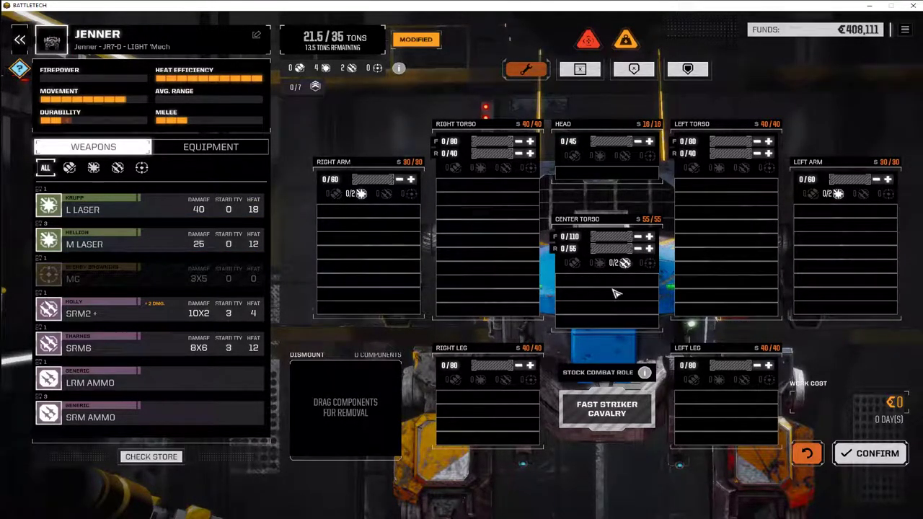
mouse_move(617, 301)
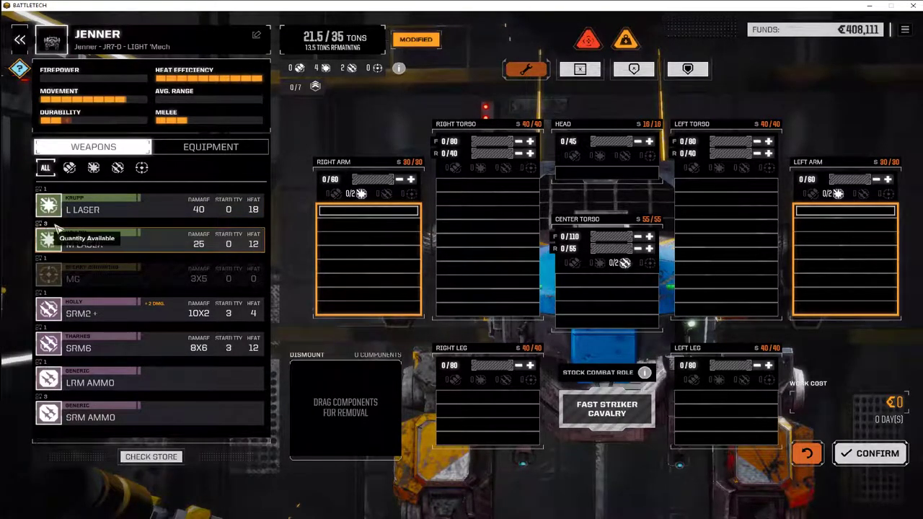
mouse_move(181, 436)
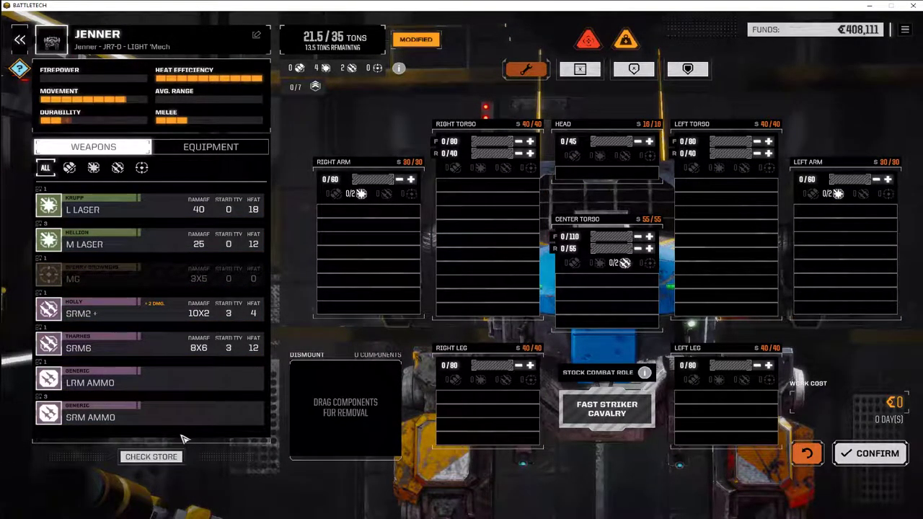
mouse_move(245, 188)
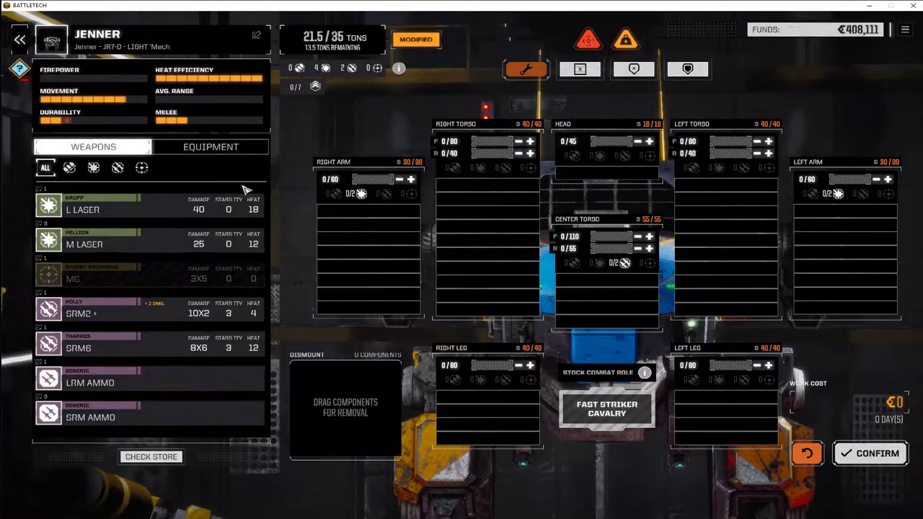
click(20, 39)
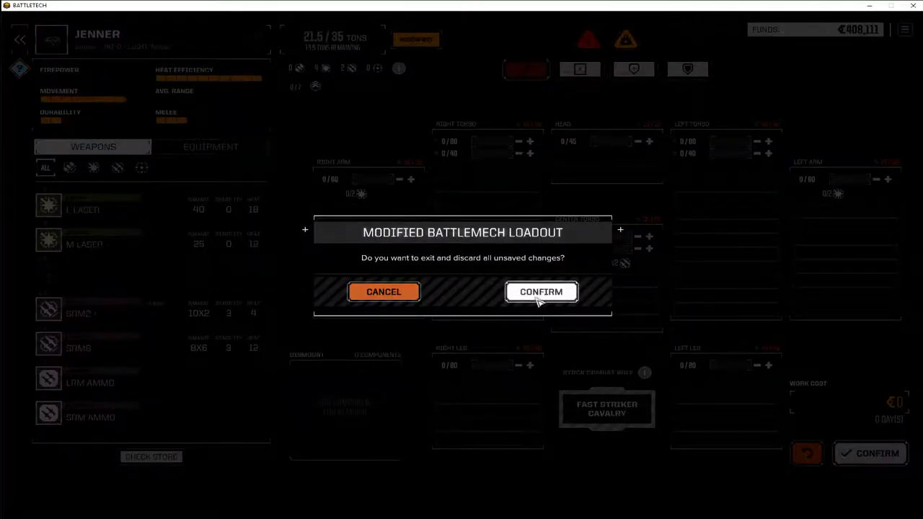
Discard the unsaved loadout changes, return to the Argo and view the store's equipment stock.
click(540, 291)
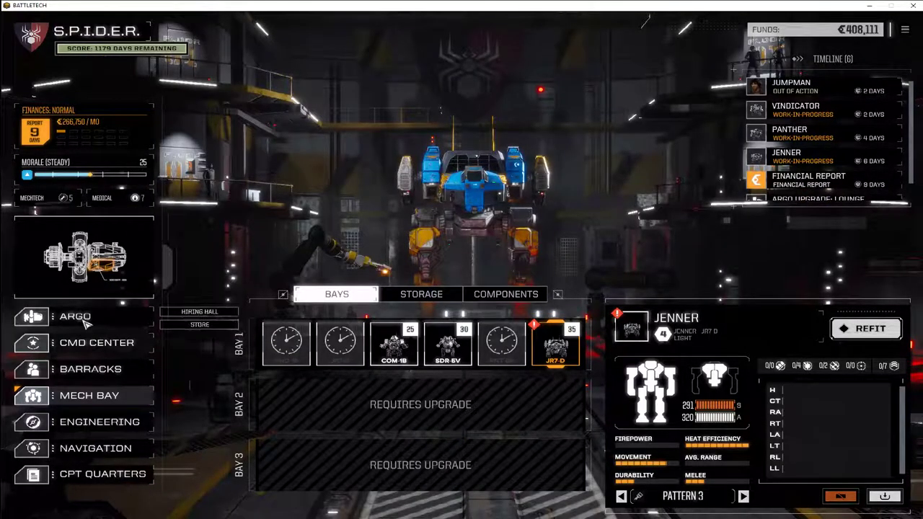
click(75, 316)
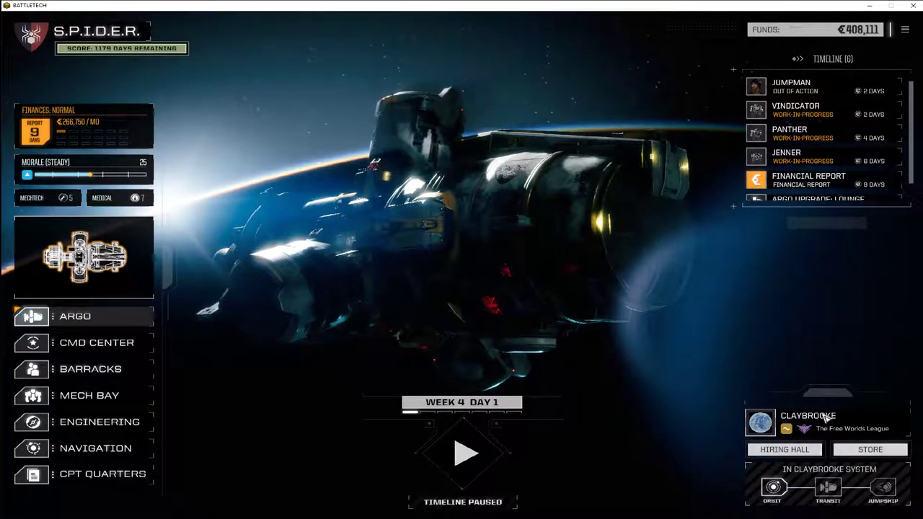
mouse_move(833, 416)
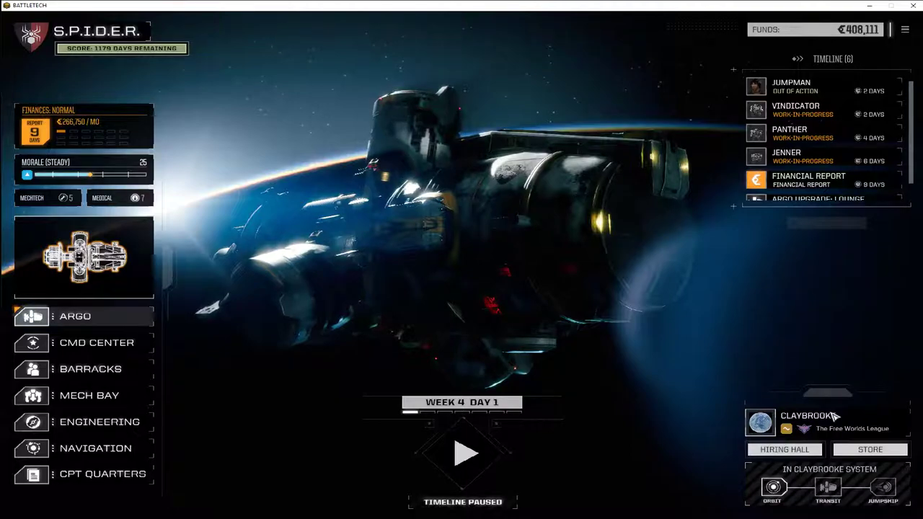
click(870, 450)
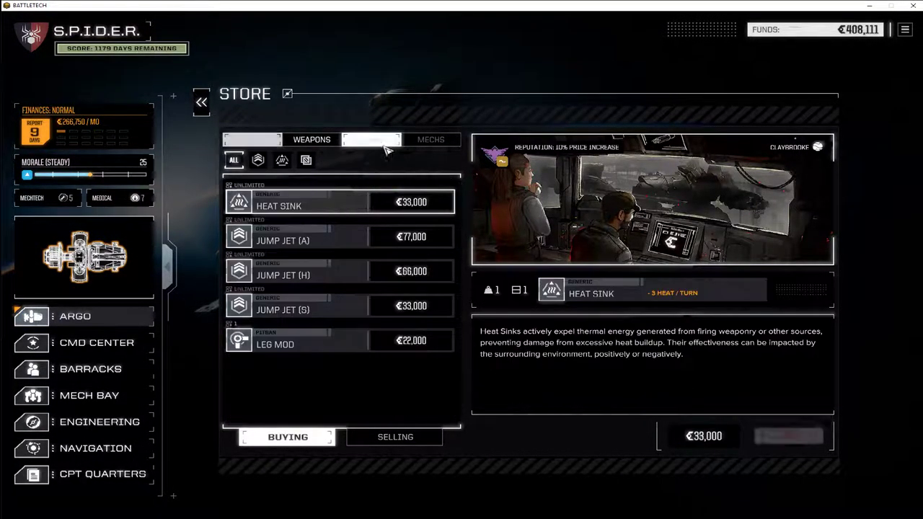
click(371, 139)
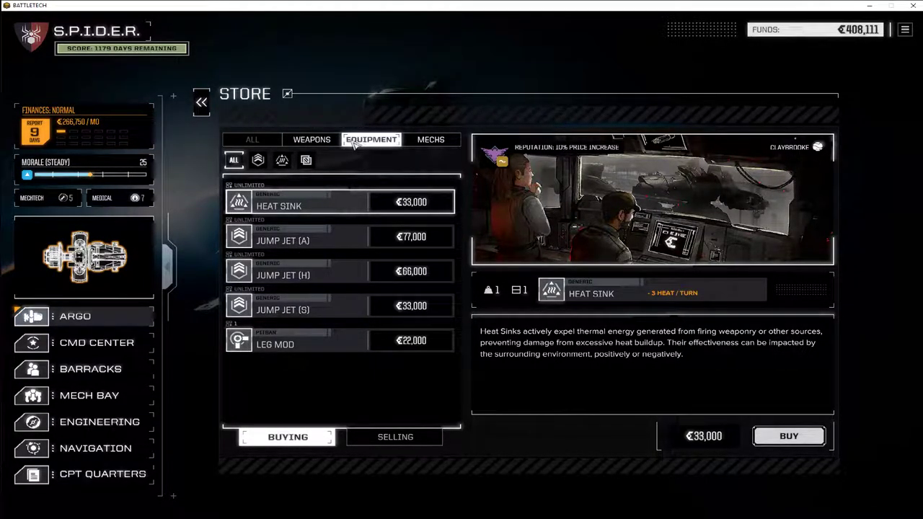
Browse the store's weapons by ballistic, missile, support and energy filters, then the full list.
click(312, 139)
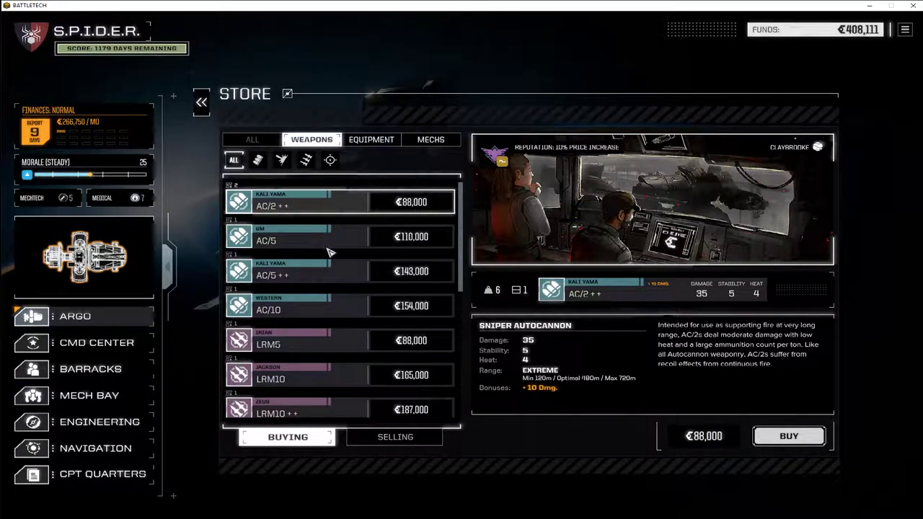
click(257, 159)
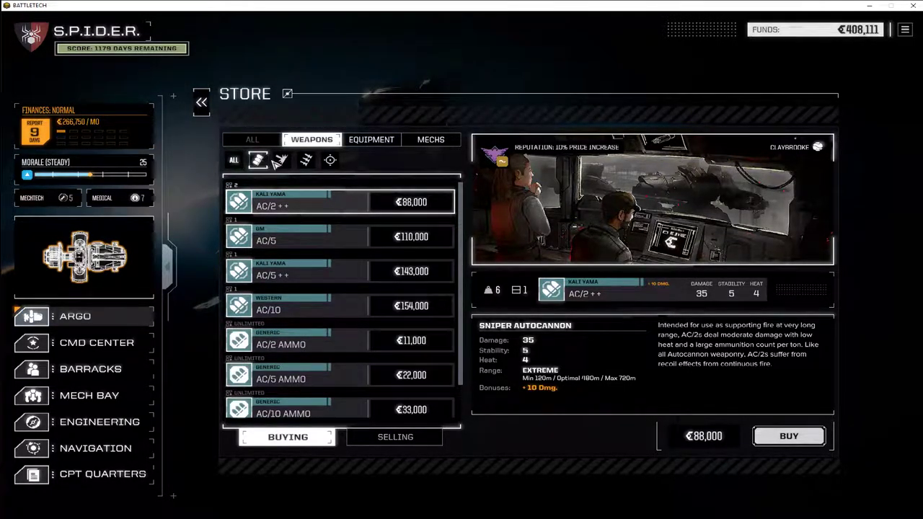
click(282, 159)
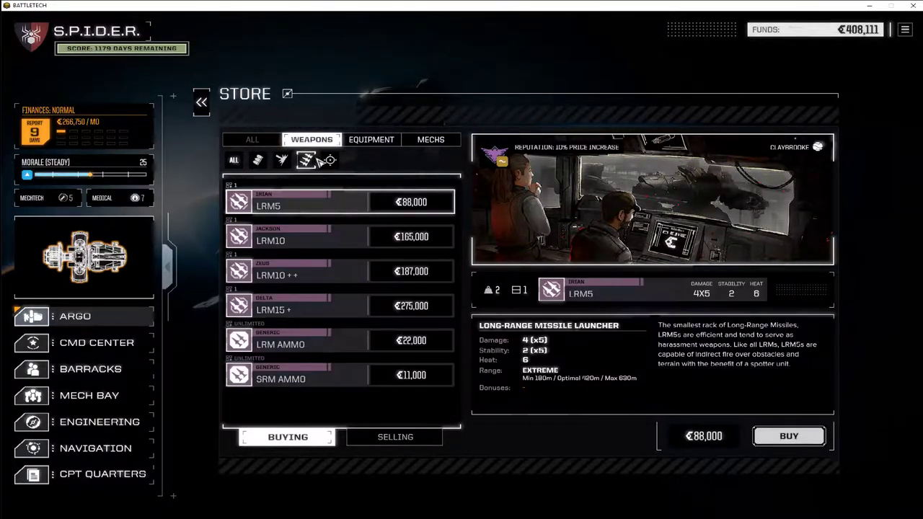
click(329, 159)
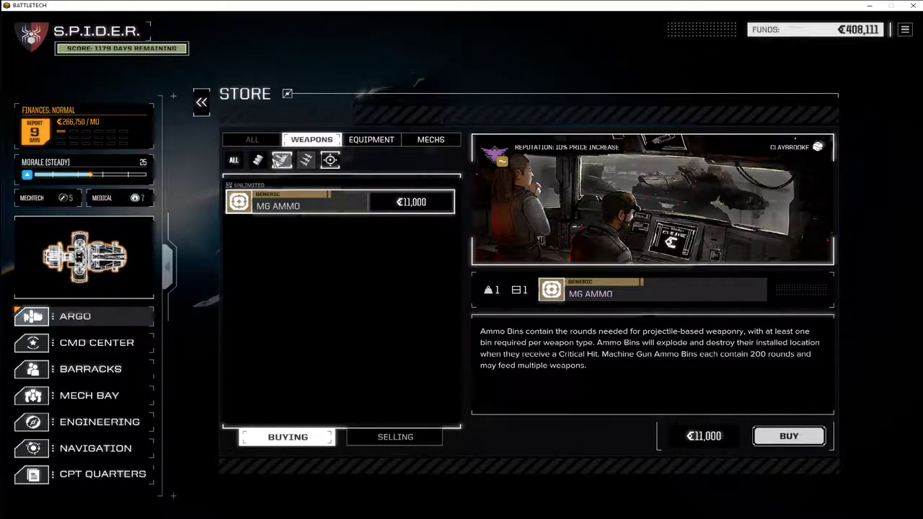
click(281, 159)
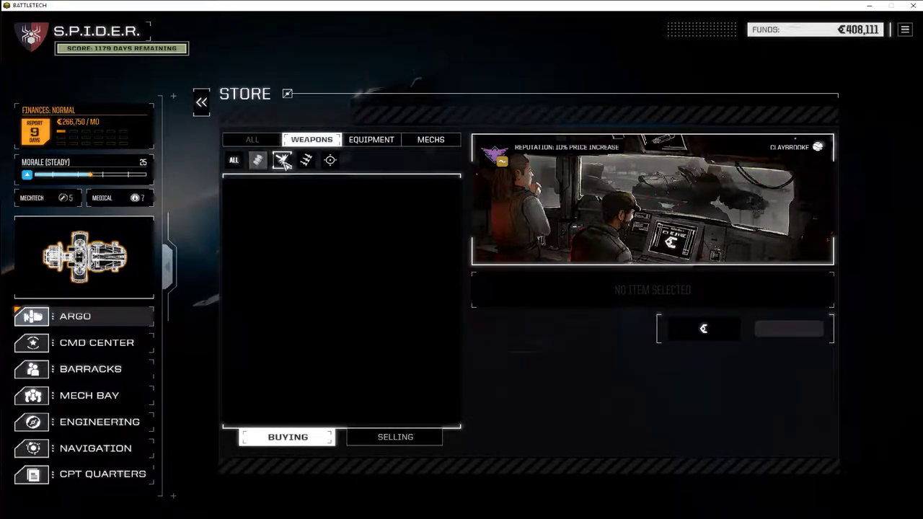
click(234, 159)
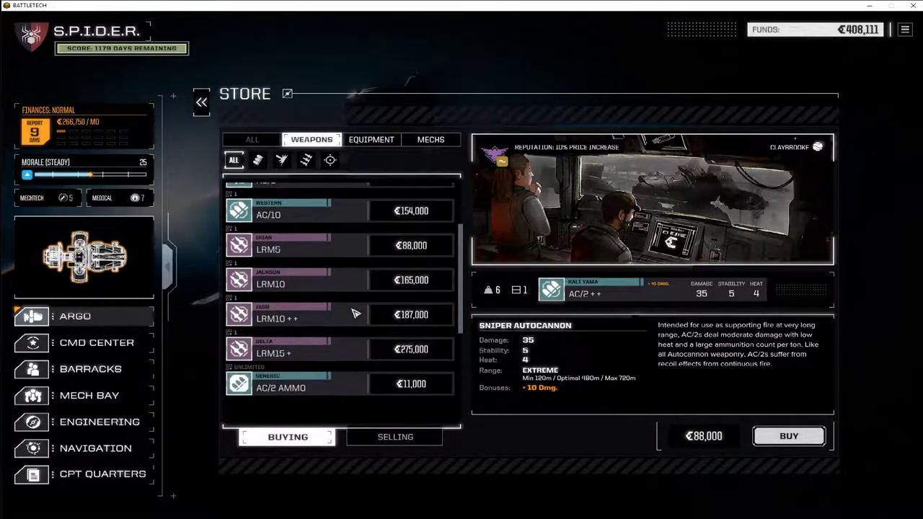
scroll(down, 3)
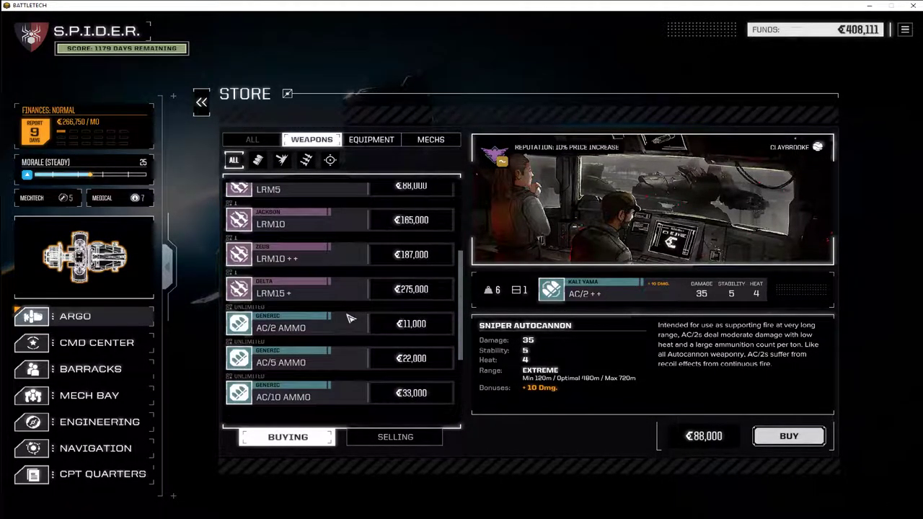
scroll(up, 3)
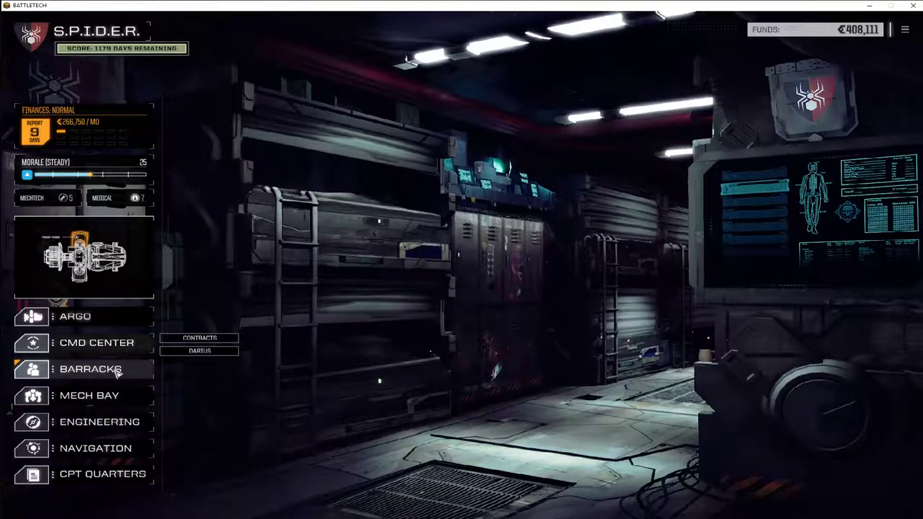
click(89, 395)
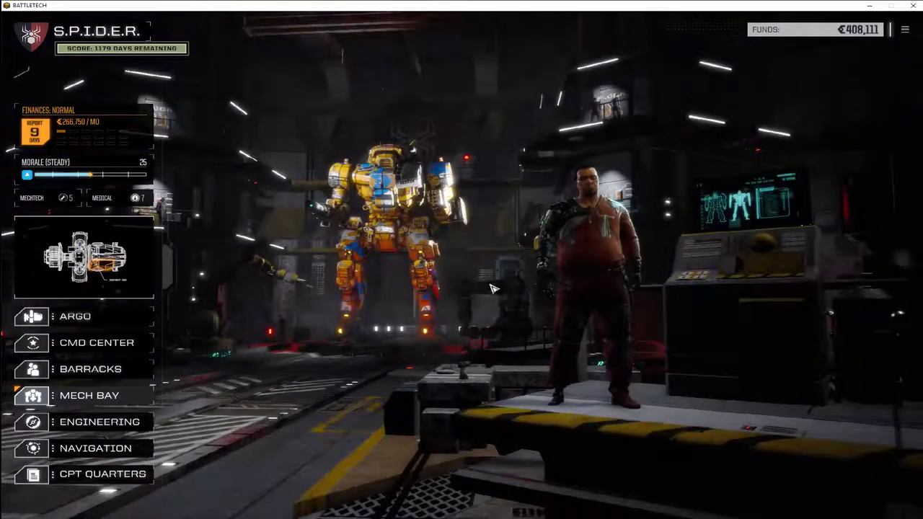
click(89, 396)
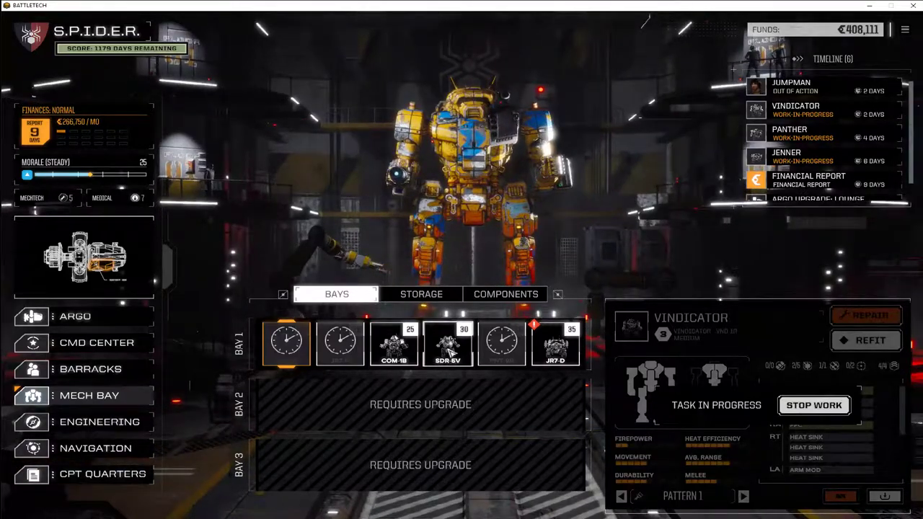
mouse_move(394, 344)
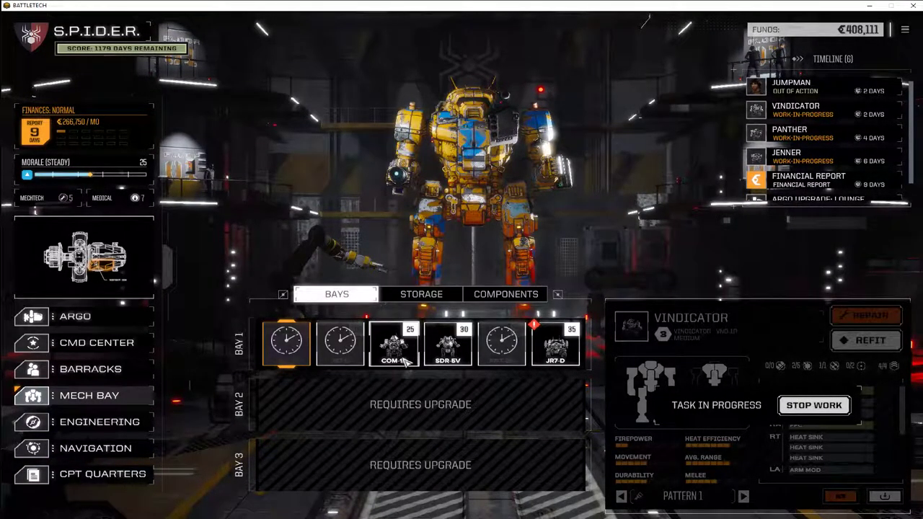
mouse_move(392, 343)
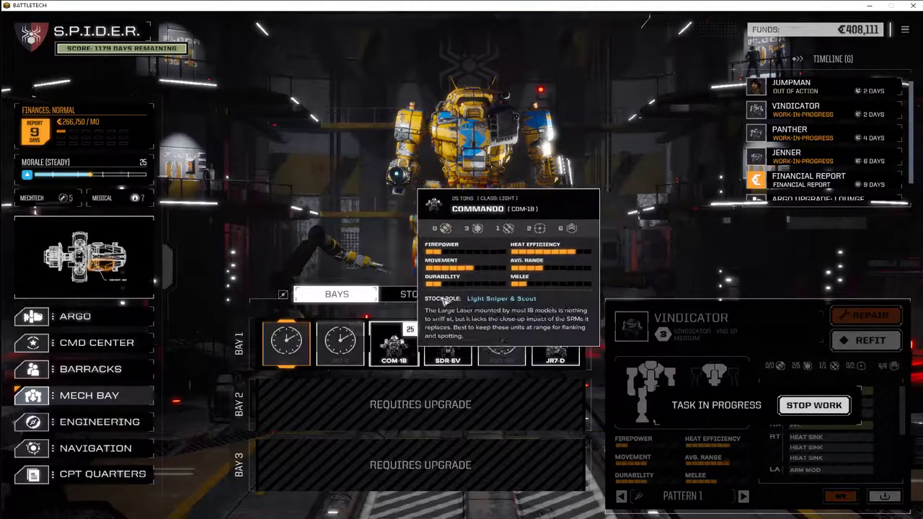
click(394, 343)
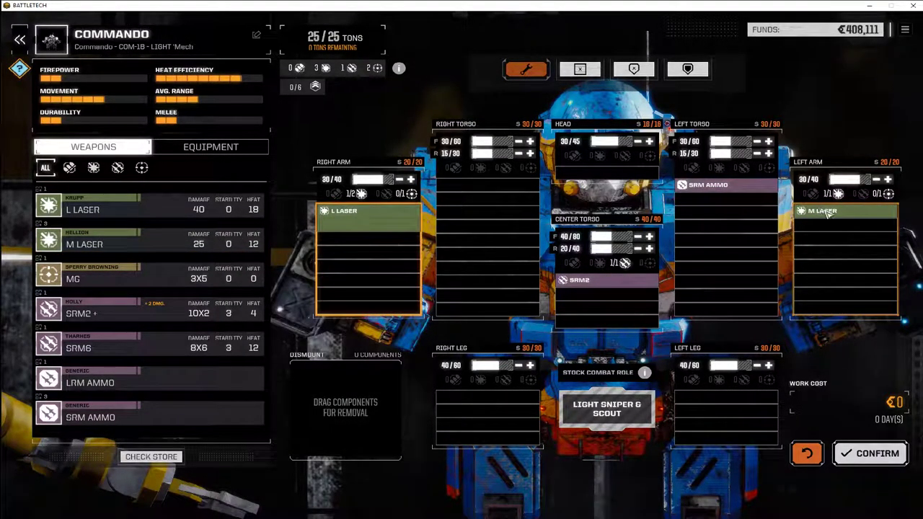
drag(844, 210, 344, 372)
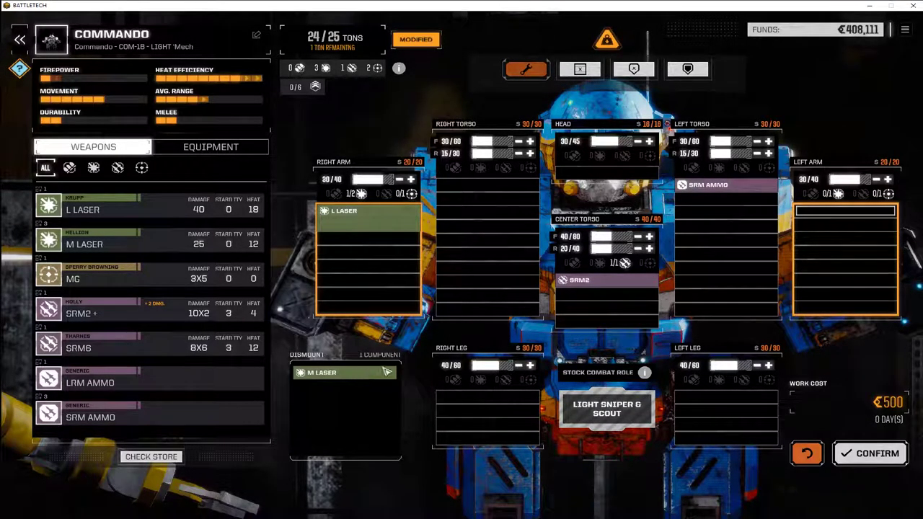
drag(345, 372, 844, 211)
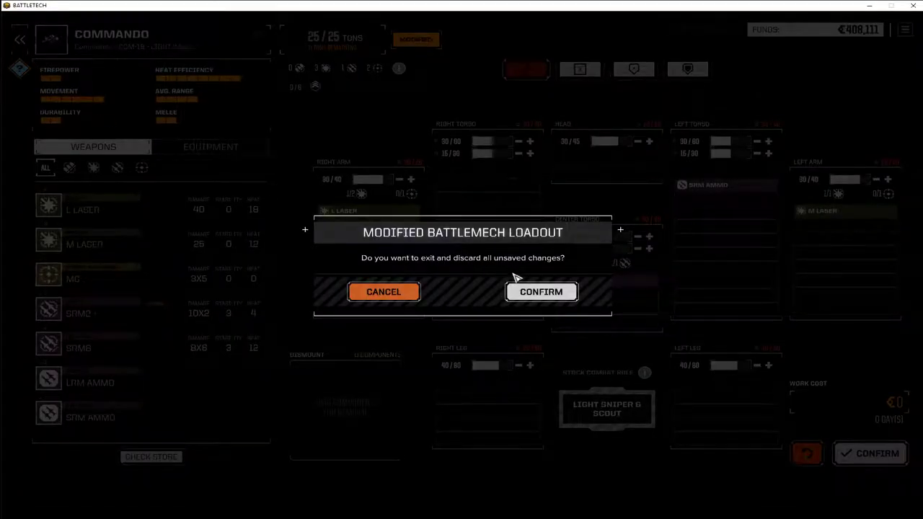
click(541, 291)
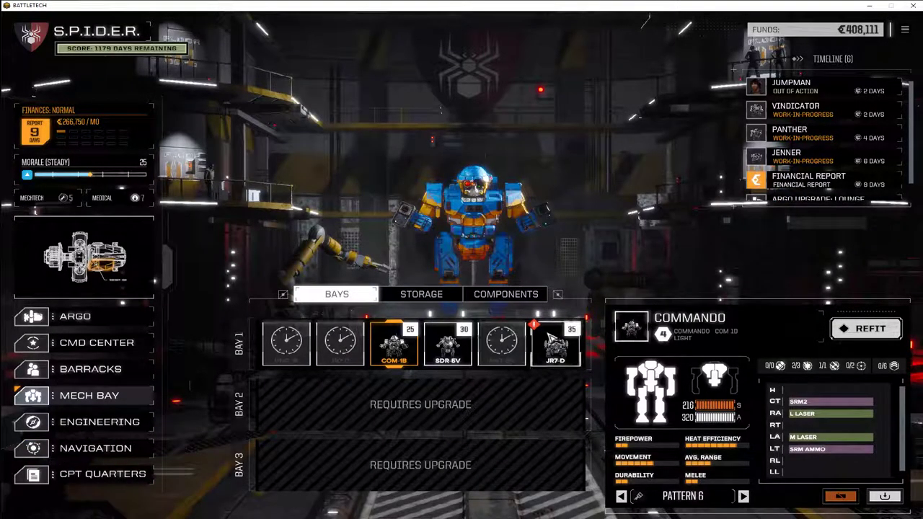
Open the Jenner's loadout, fit a medium laser in the right arm and an SRM2+ in the centre torso.
click(555, 343)
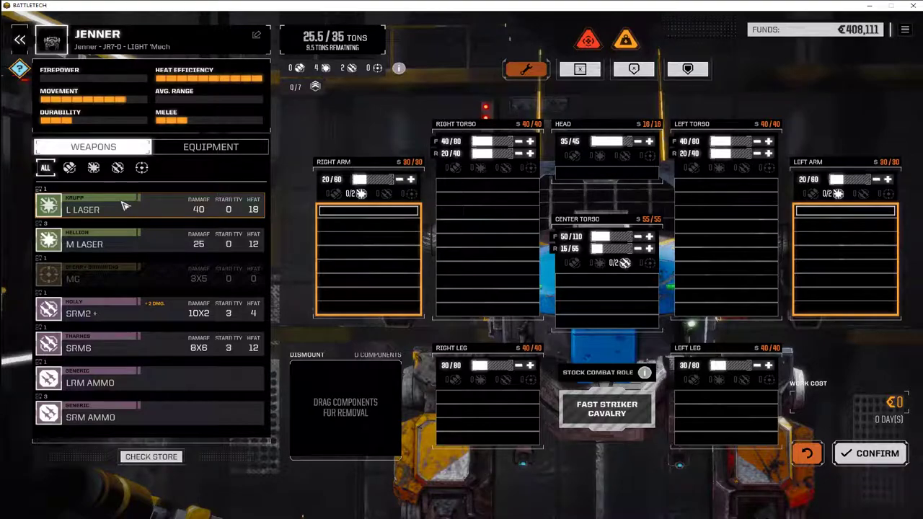
mouse_move(118, 244)
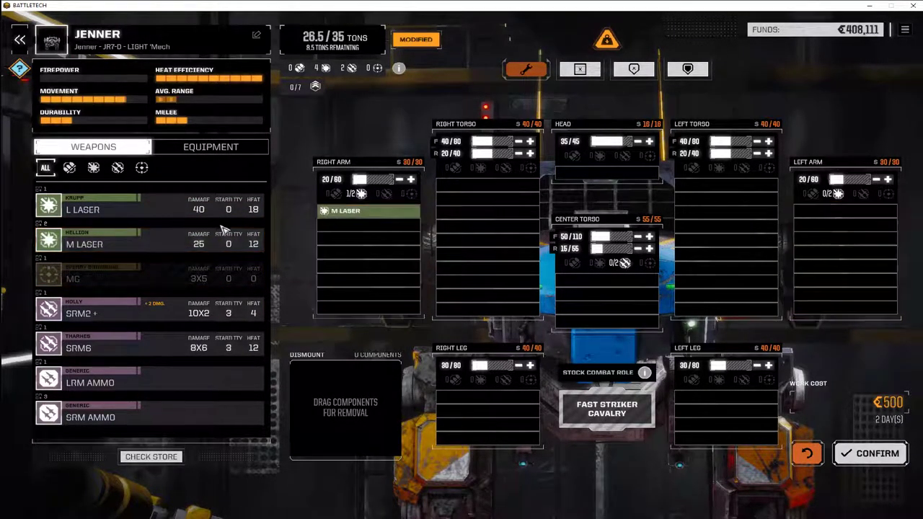
drag(346, 211, 843, 211)
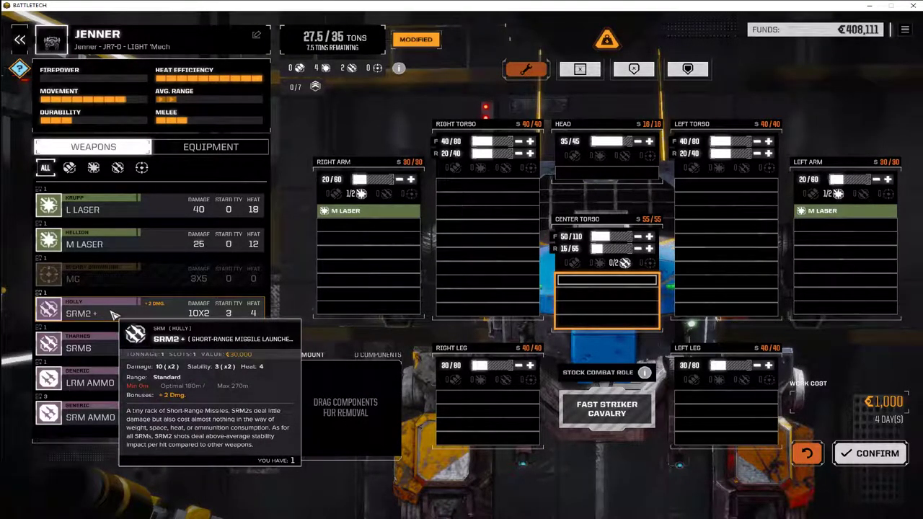
mouse_move(104, 340)
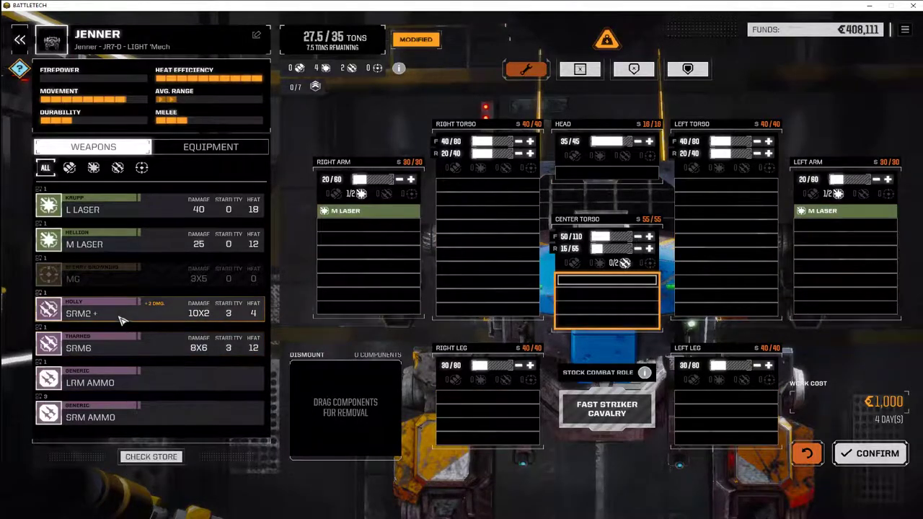
mouse_move(94, 312)
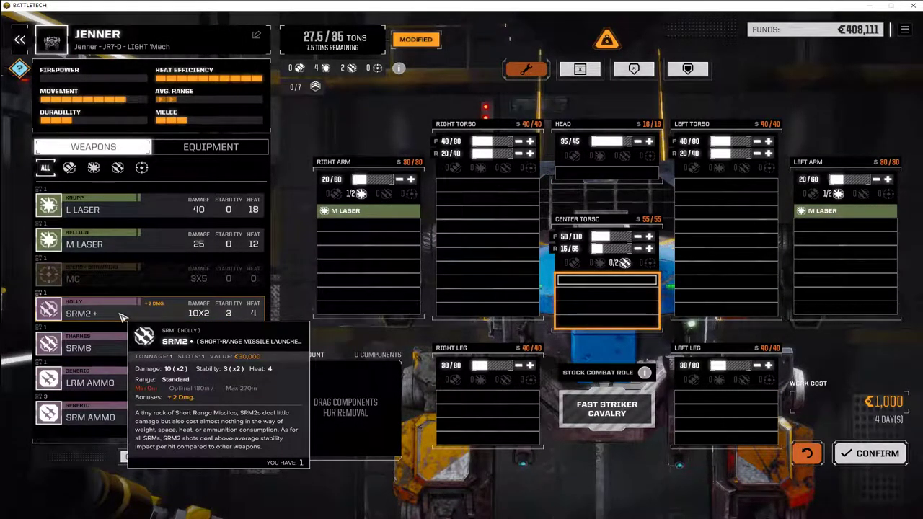
mouse_move(123, 339)
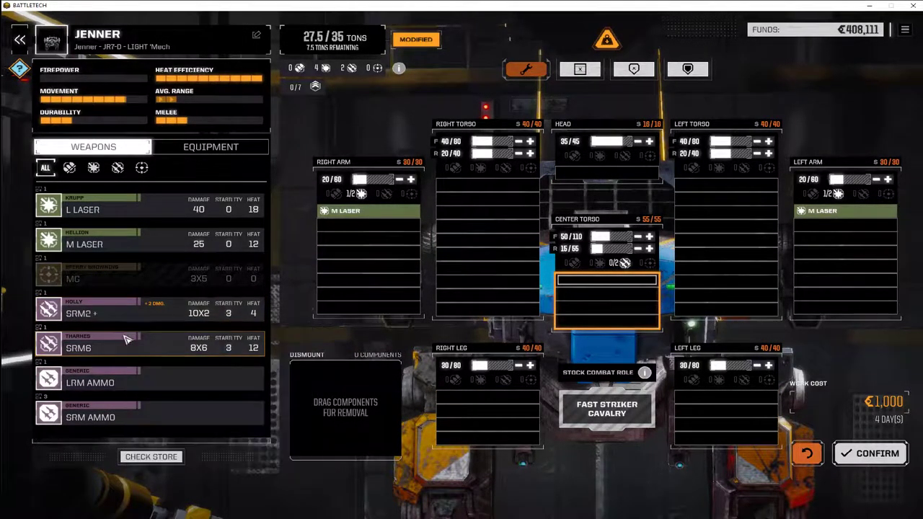
mouse_move(101, 348)
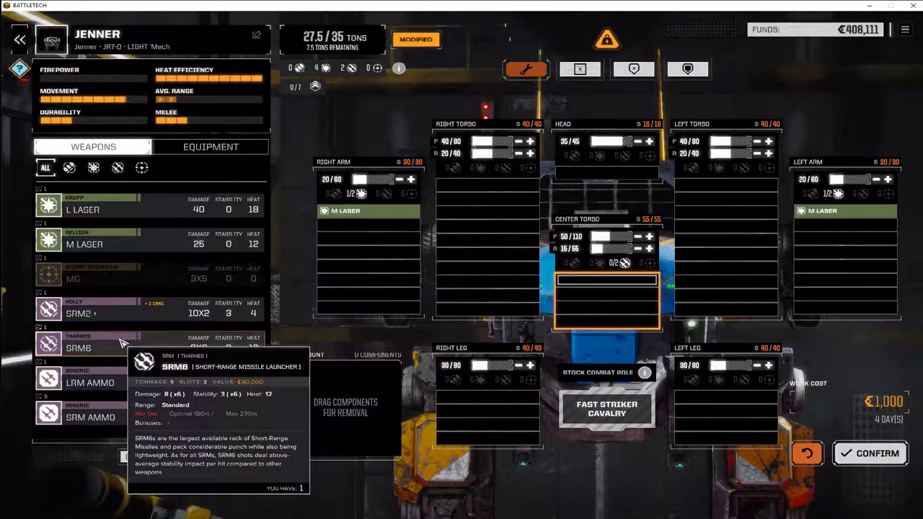
mouse_move(123, 315)
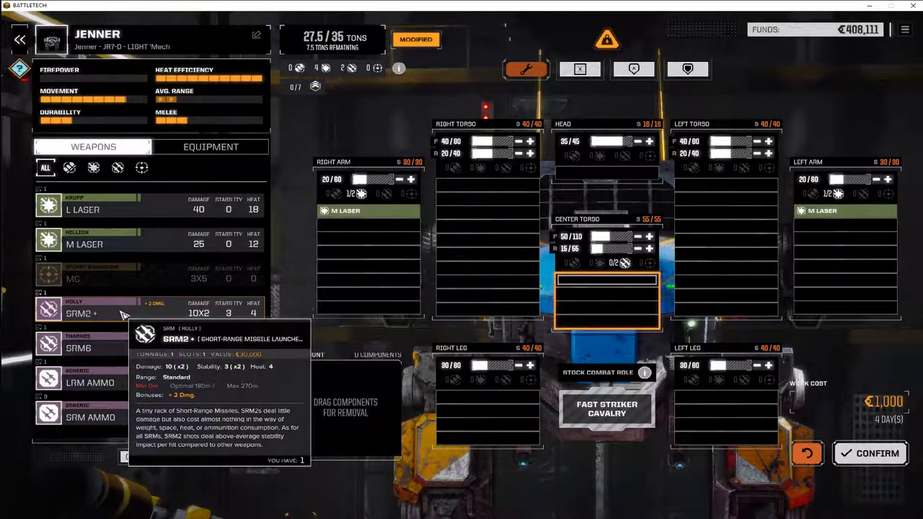
drag(81, 313, 606, 282)
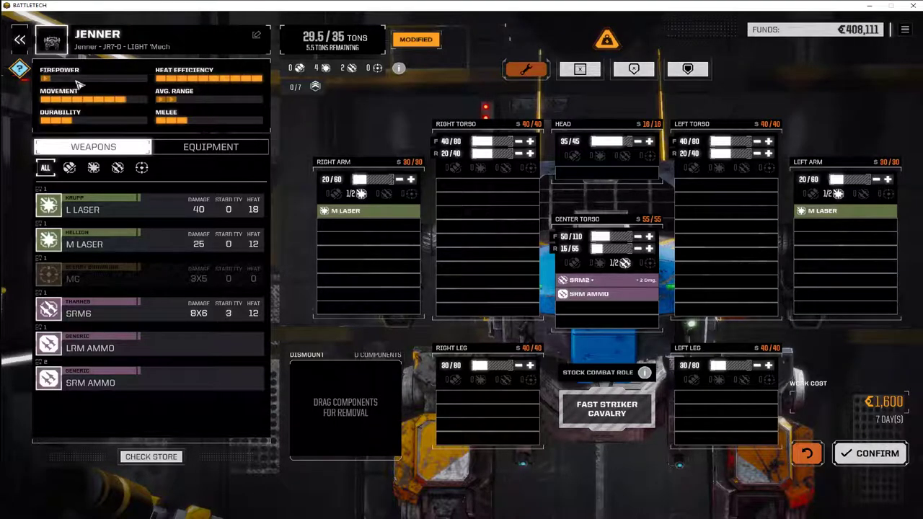
Switch the component list to equipment for fitting jump jets and a heat sink.
click(211, 147)
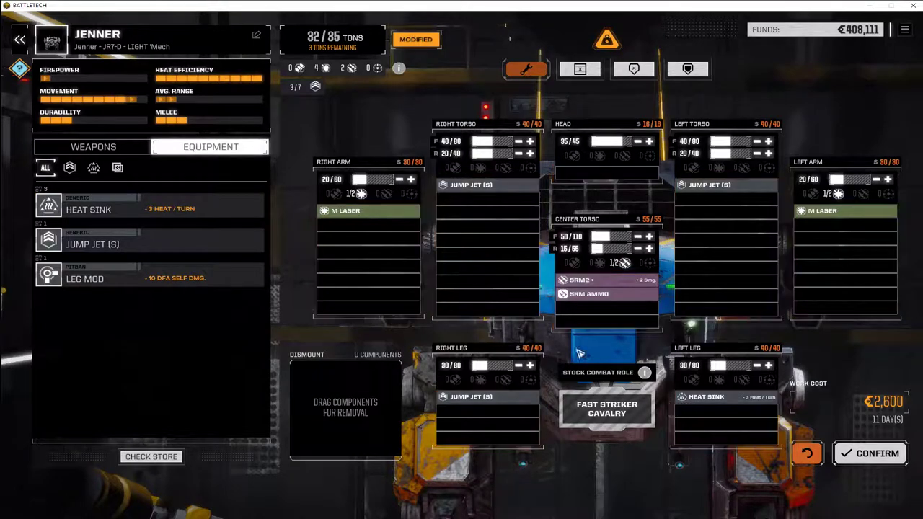
mouse_move(526, 345)
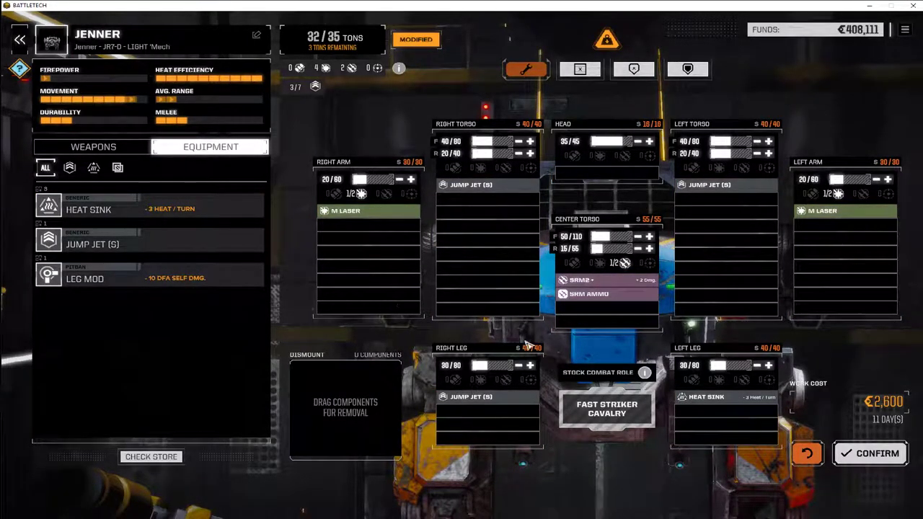
mouse_move(604, 347)
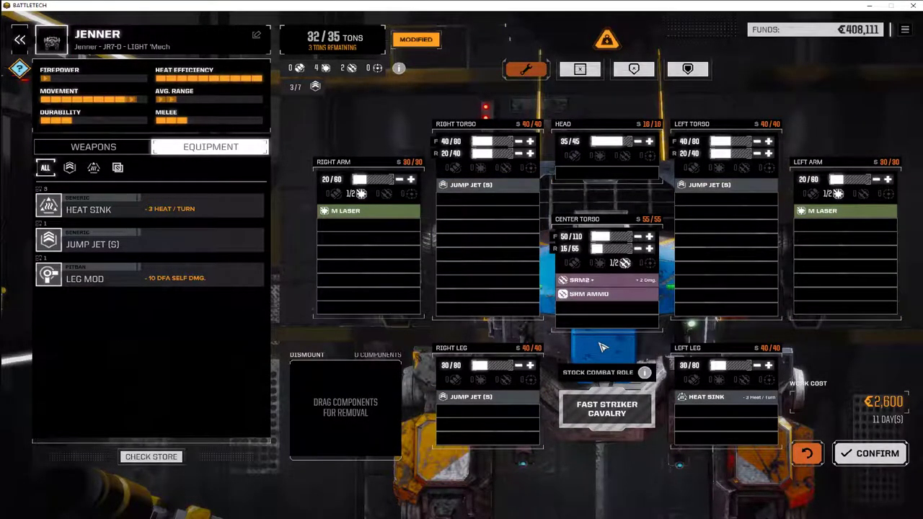
mouse_move(642, 382)
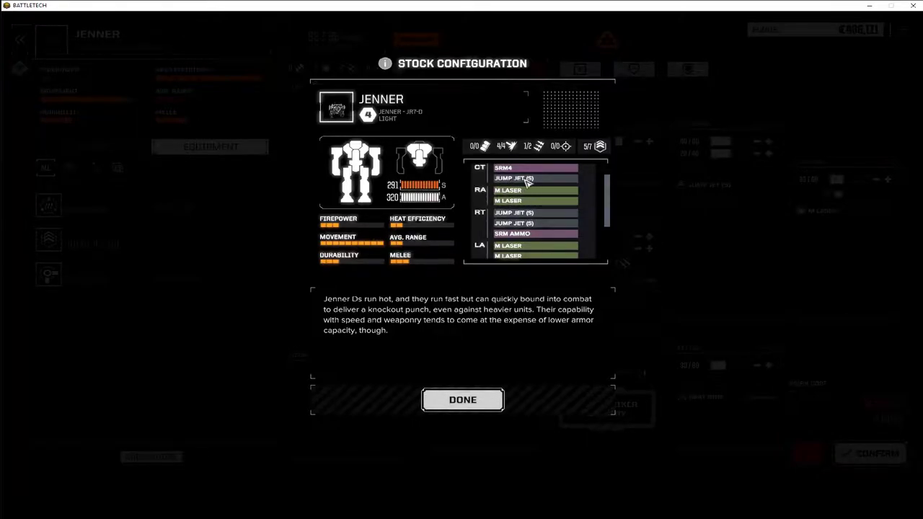
Review the Jenner's stock configuration overview and close it.
scroll(down, 3)
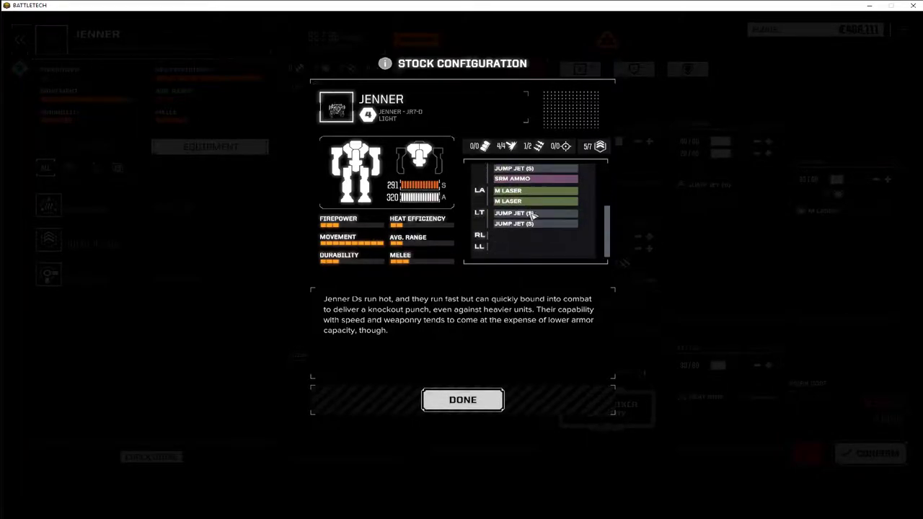
scroll(up, 3)
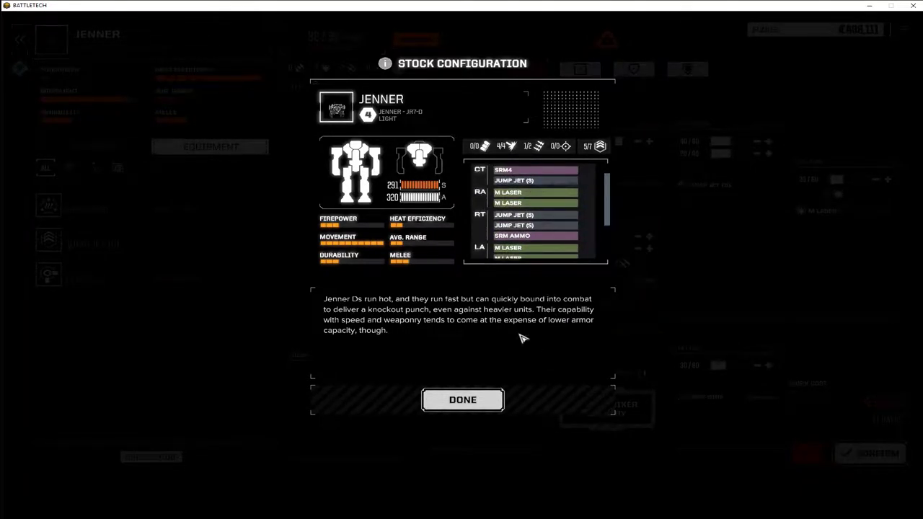
click(462, 400)
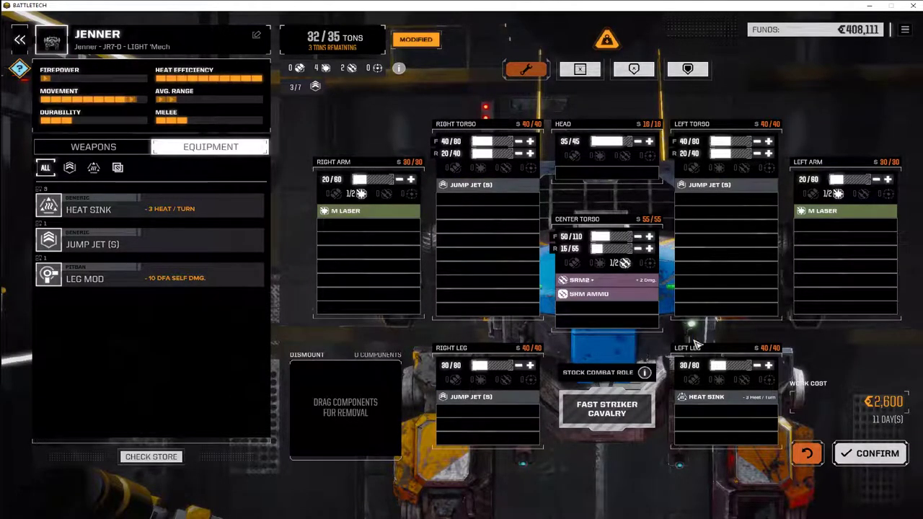
mouse_move(563, 353)
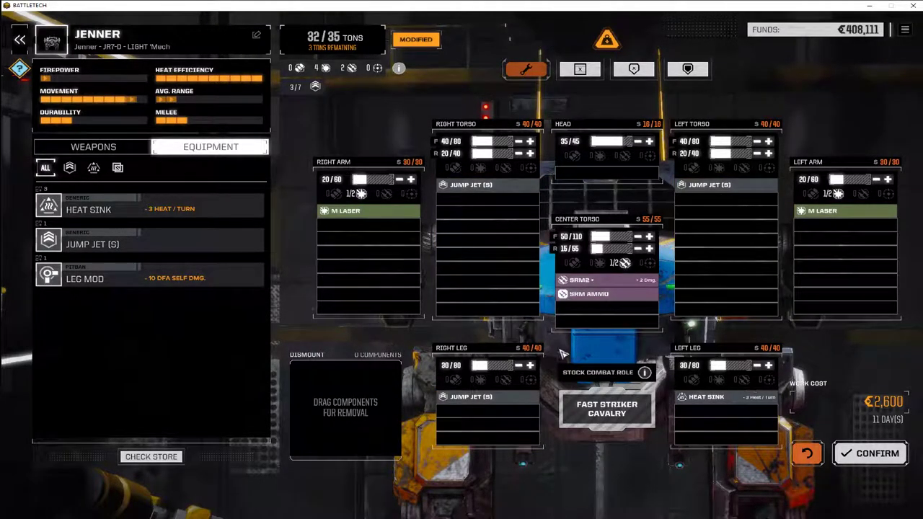
mouse_move(565, 358)
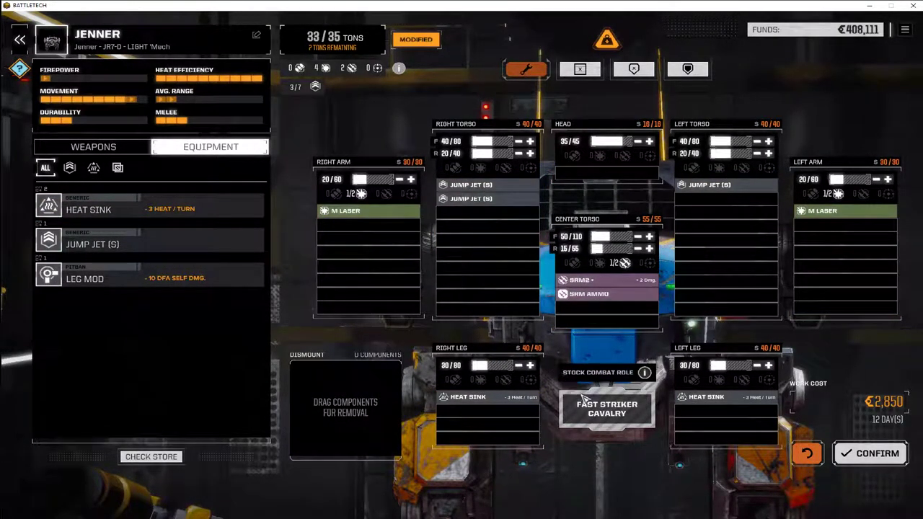
Recheck the stock configuration after the jump jet and heat sink changes, then close it.
click(643, 372)
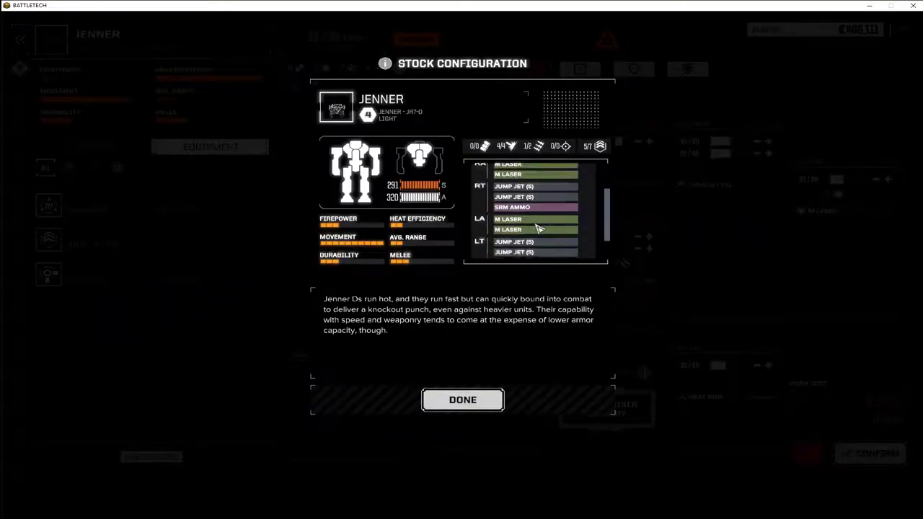
scroll(down, 3)
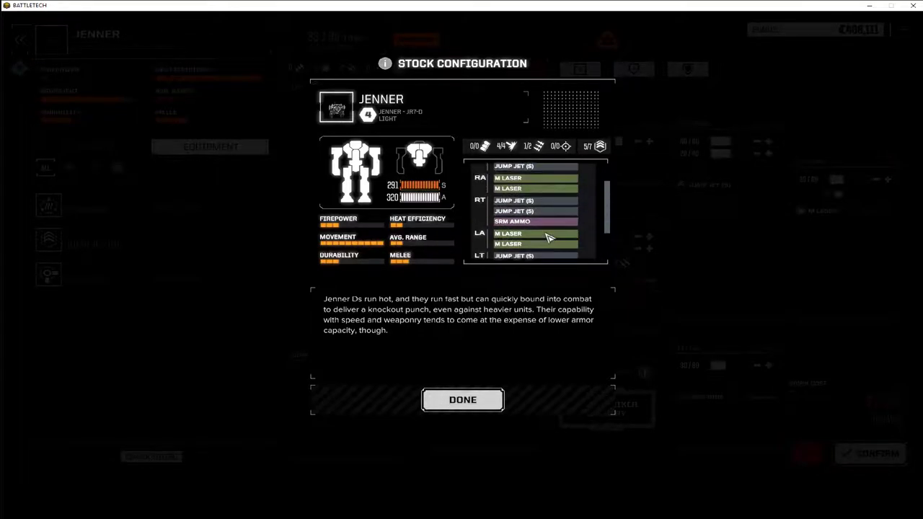
scroll(up, 3)
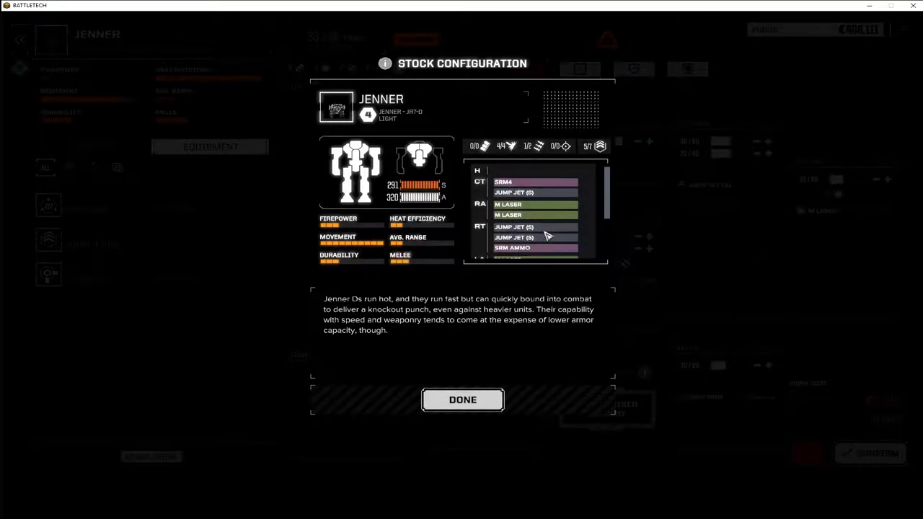
click(462, 400)
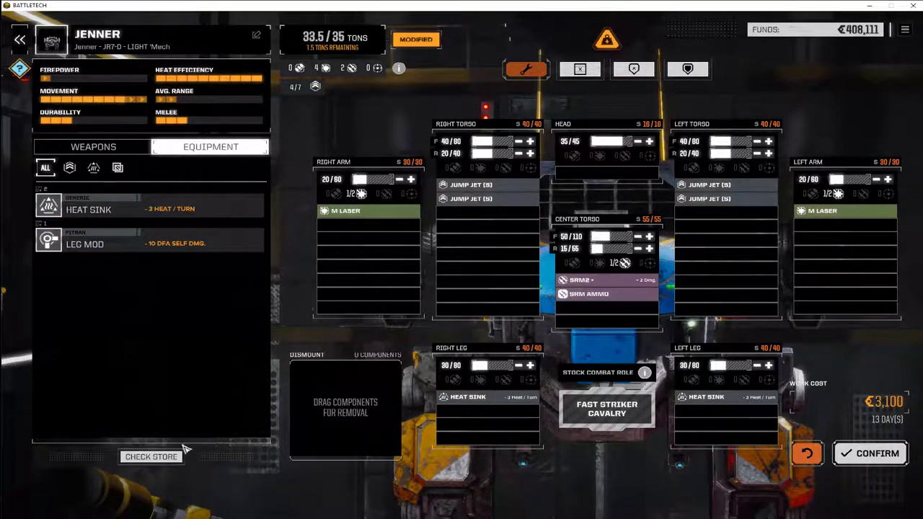
Buy a heat sink from the store for ₵33,000 and close the stock configuration overview.
click(150, 456)
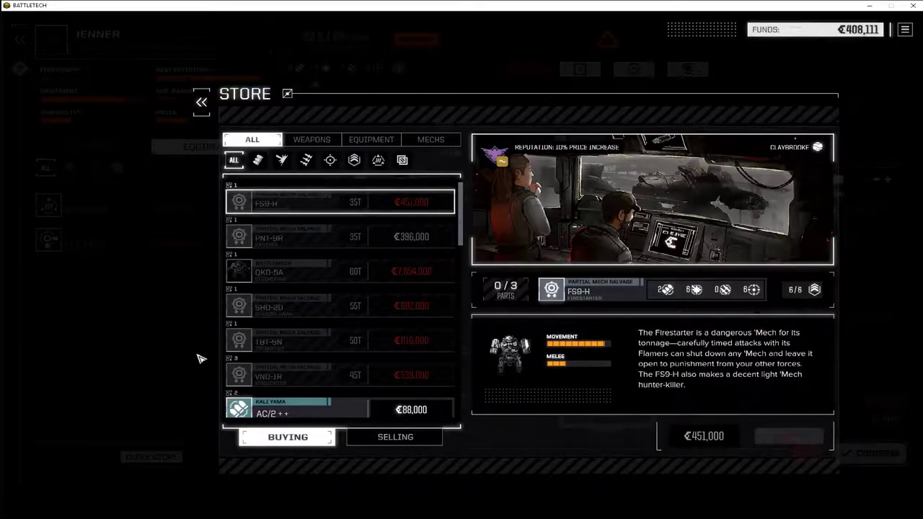
click(371, 138)
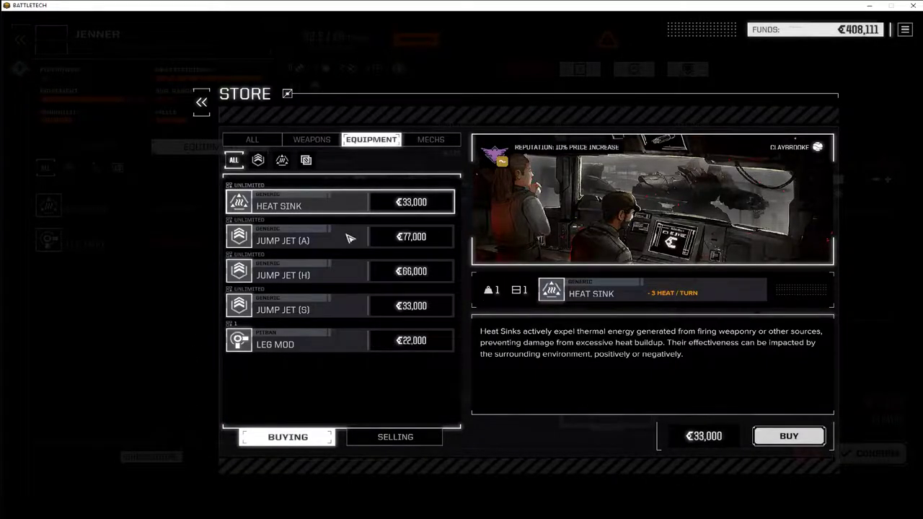
mouse_move(620, 324)
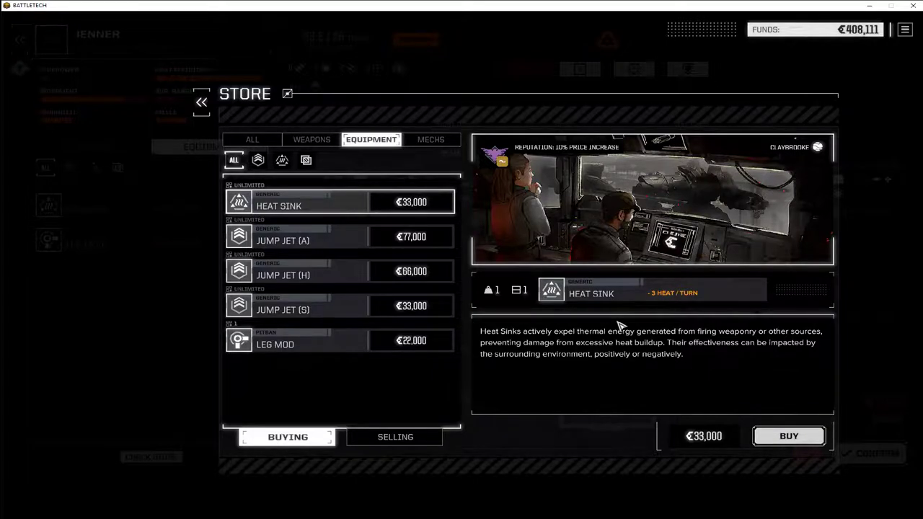
click(787, 435)
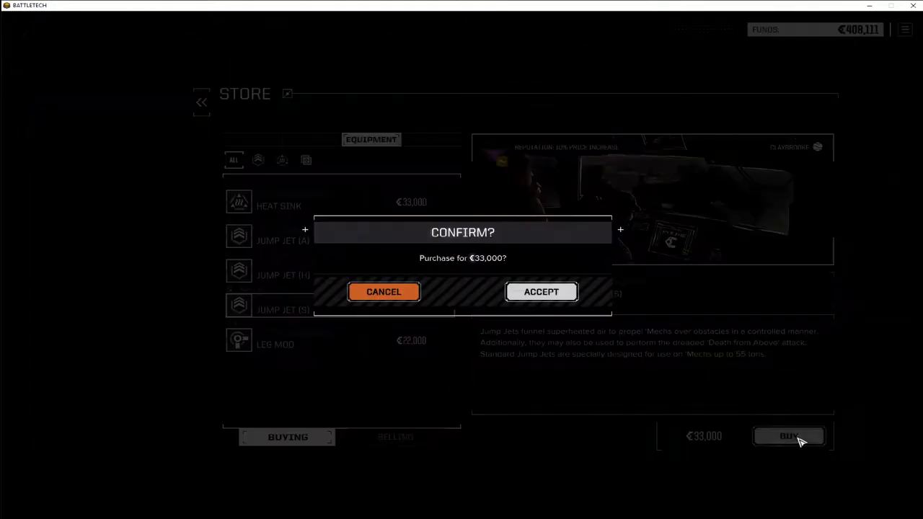
click(540, 292)
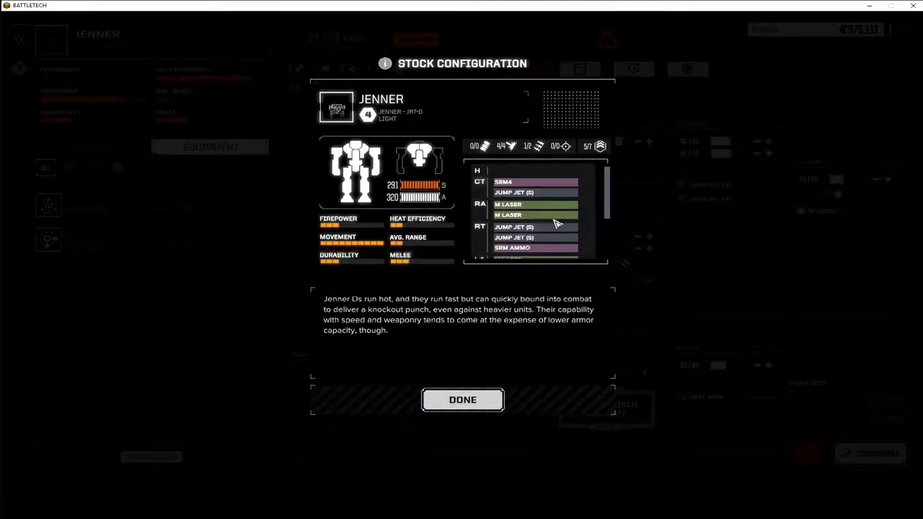
mouse_move(404, 228)
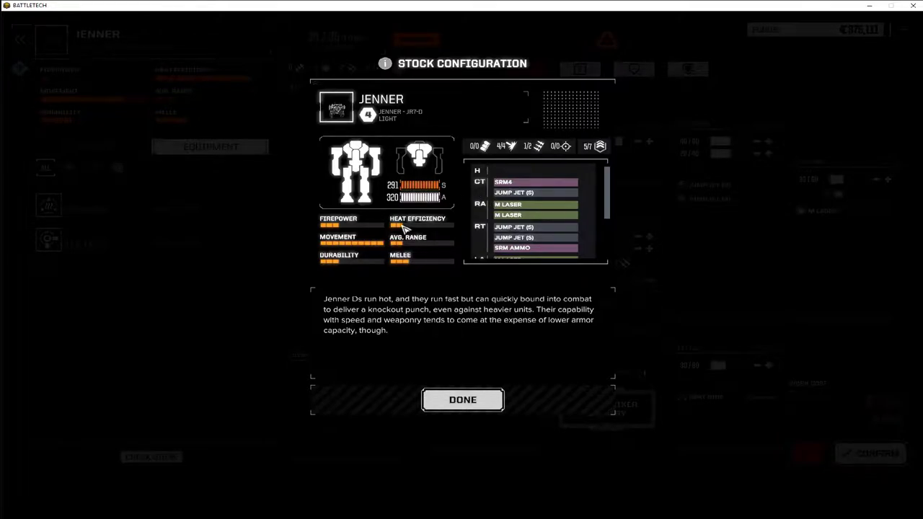
mouse_move(462, 401)
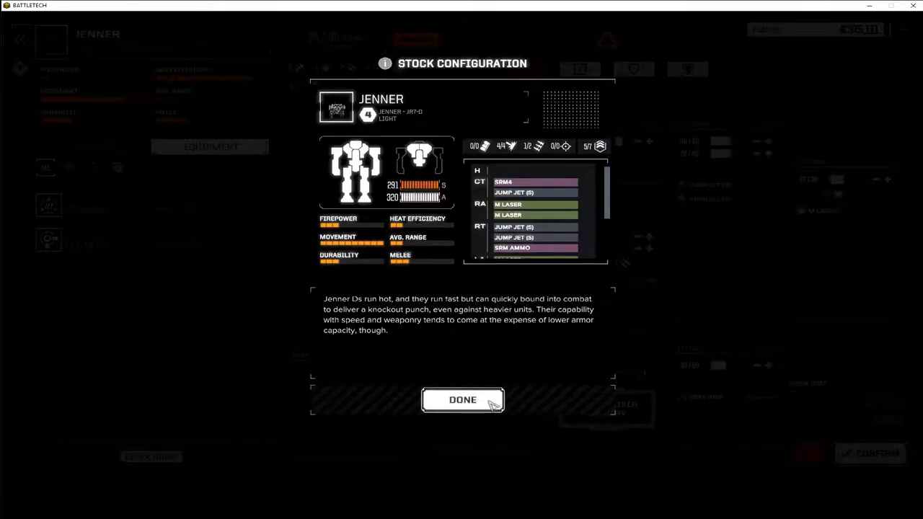
click(462, 399)
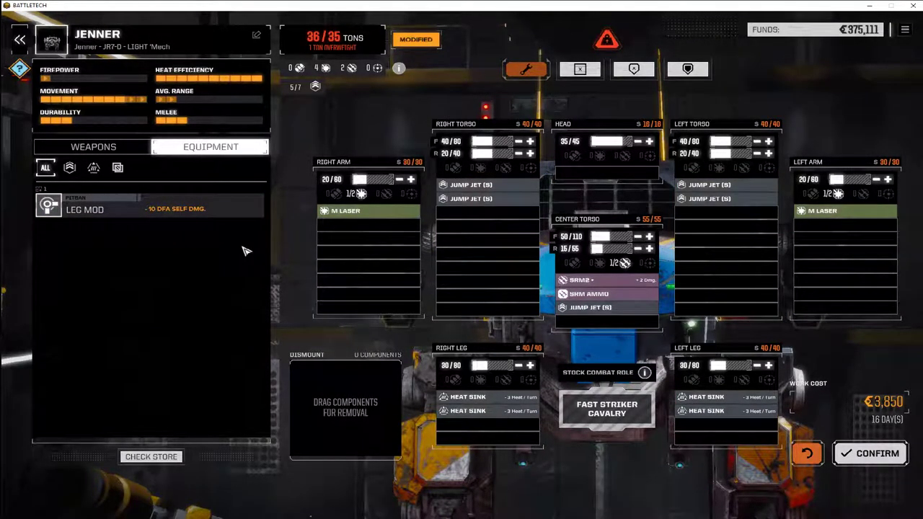
mouse_move(704, 340)
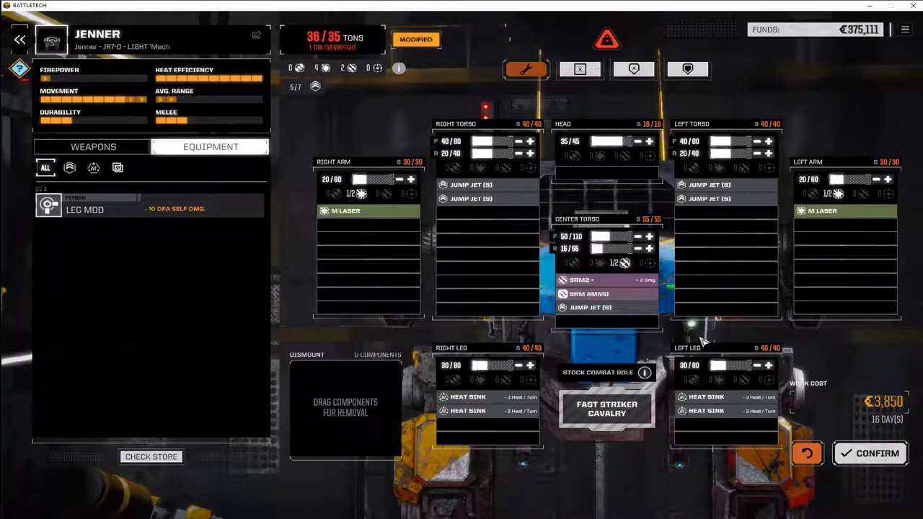
mouse_move(779, 248)
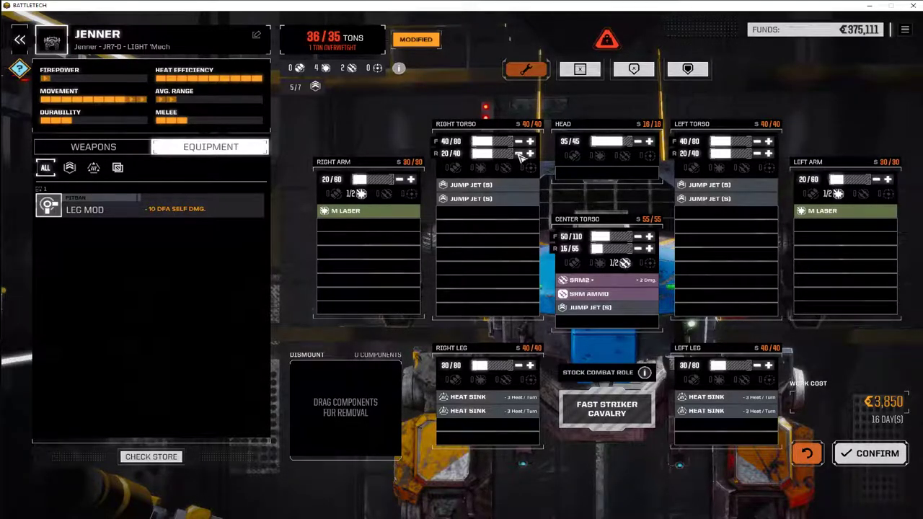
Trim some armor from the right torso to lower the Jenner's tonnage.
click(518, 153)
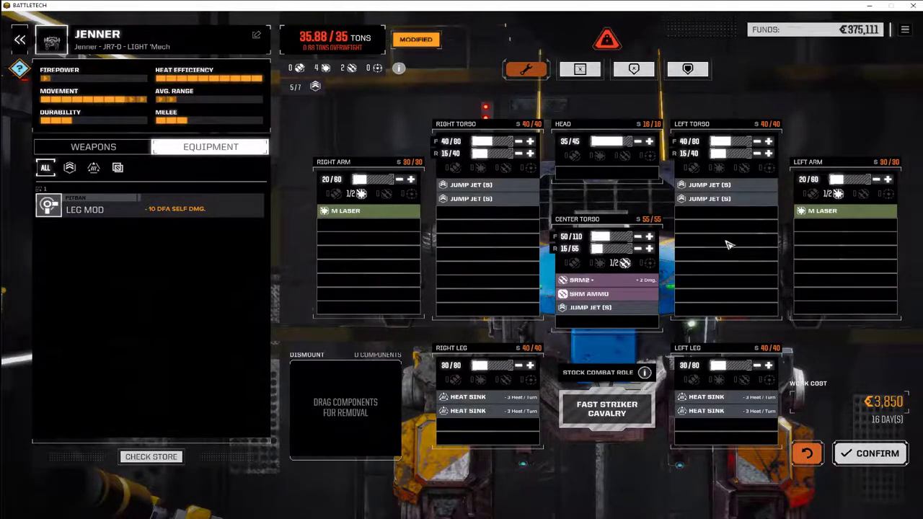
mouse_move(519, 149)
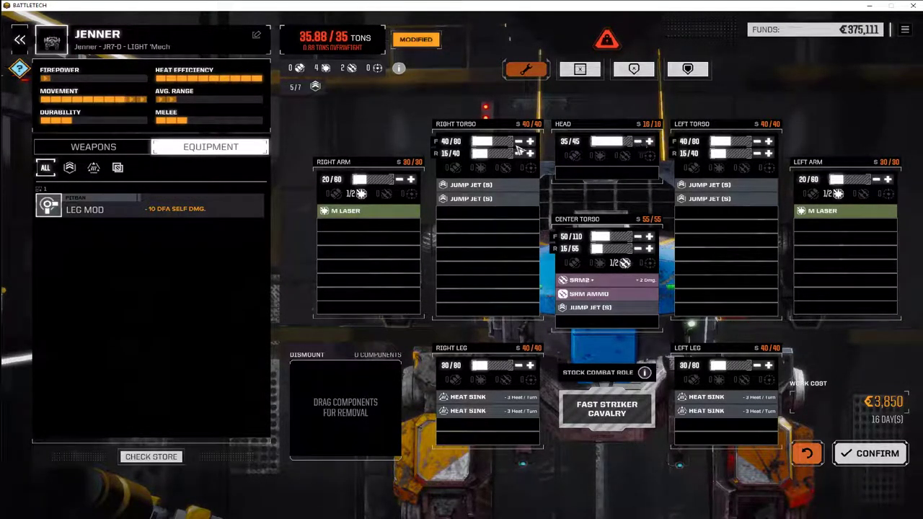
mouse_move(865, 194)
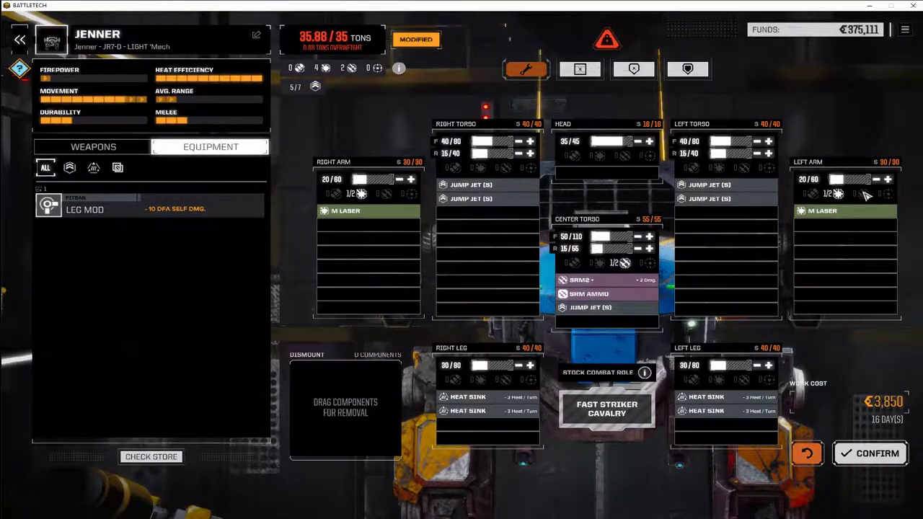
mouse_move(762, 369)
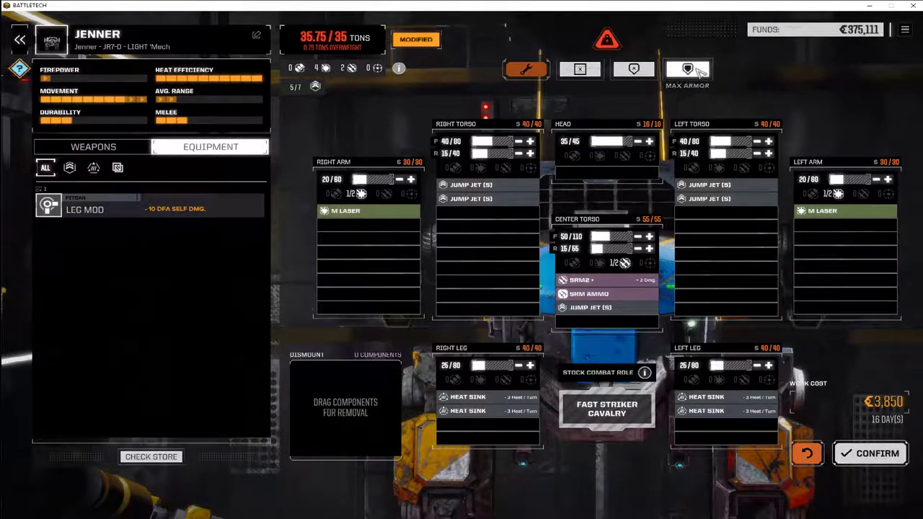
Max the armor, then adjust left, right and centre torso armor to land near 35/35 tons.
click(687, 69)
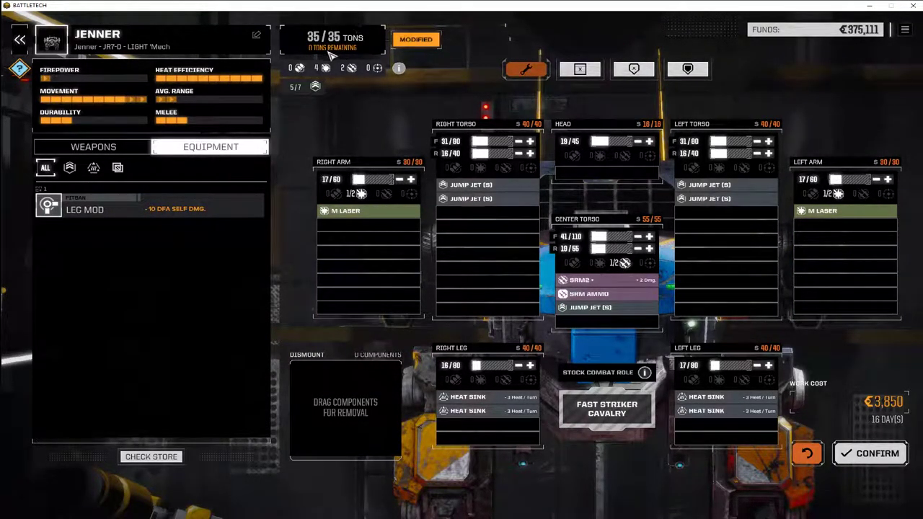
mouse_move(418, 141)
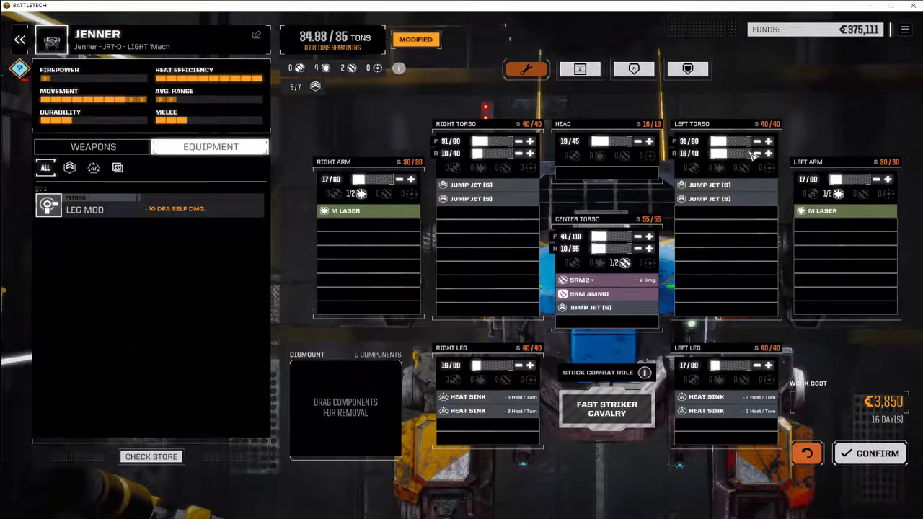
click(768, 141)
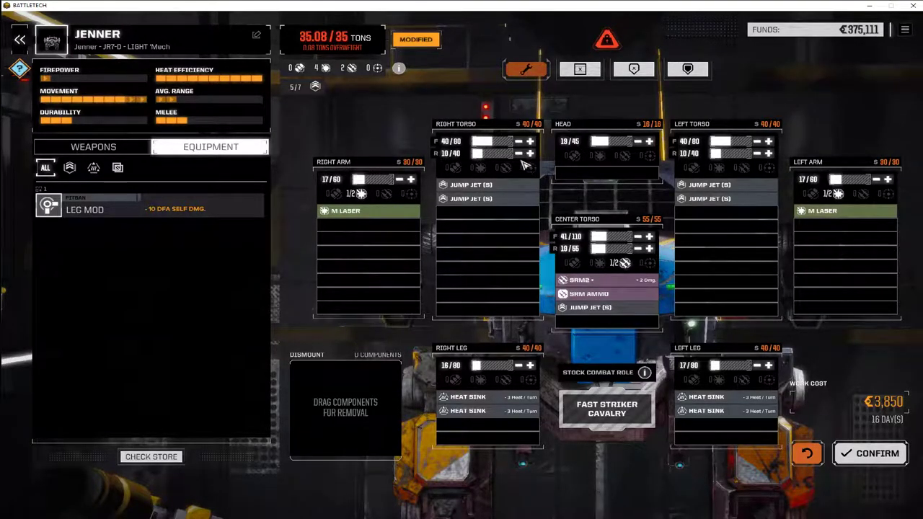
click(530, 153)
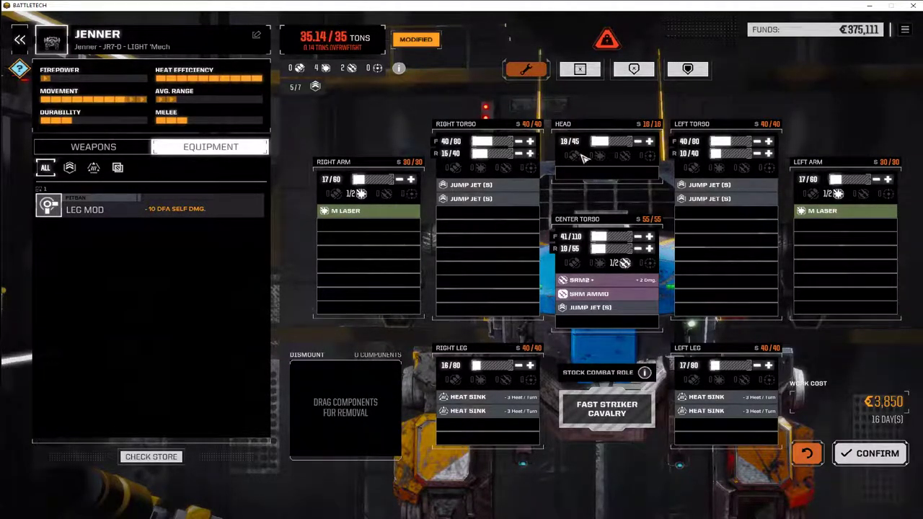
click(530, 142)
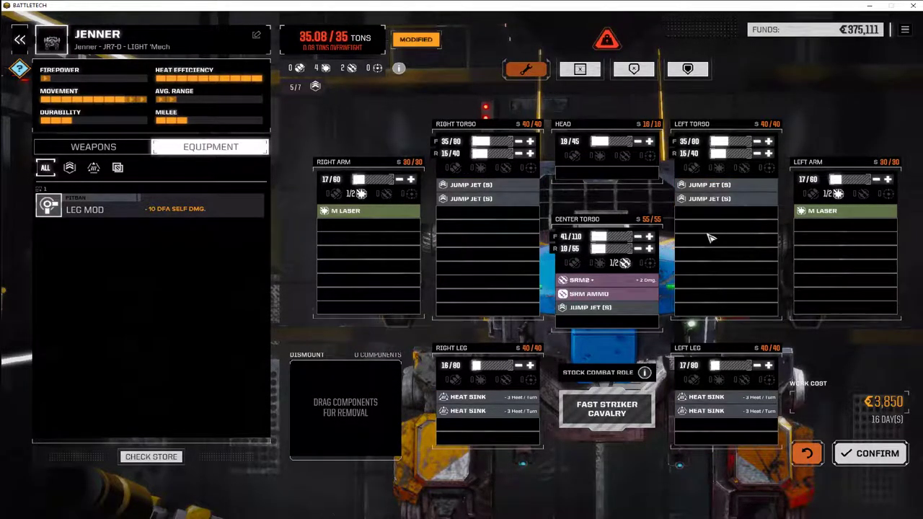
click(637, 248)
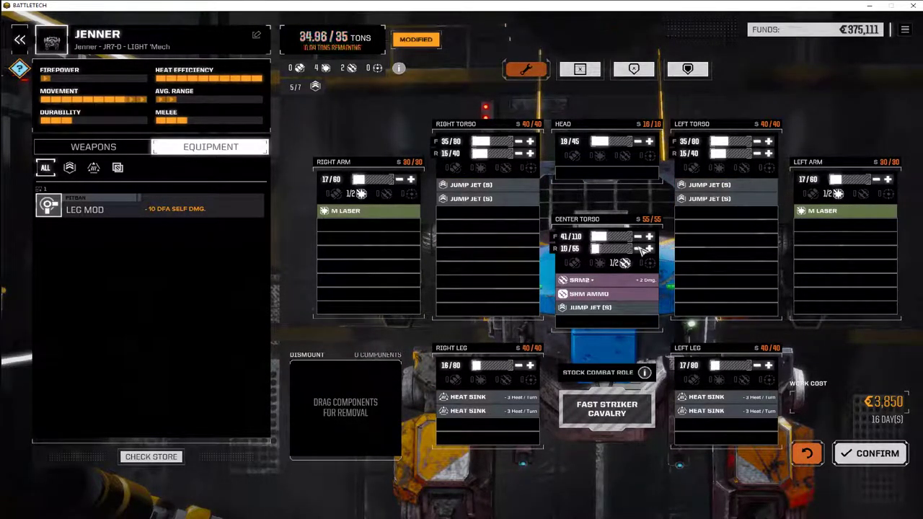
click(637, 248)
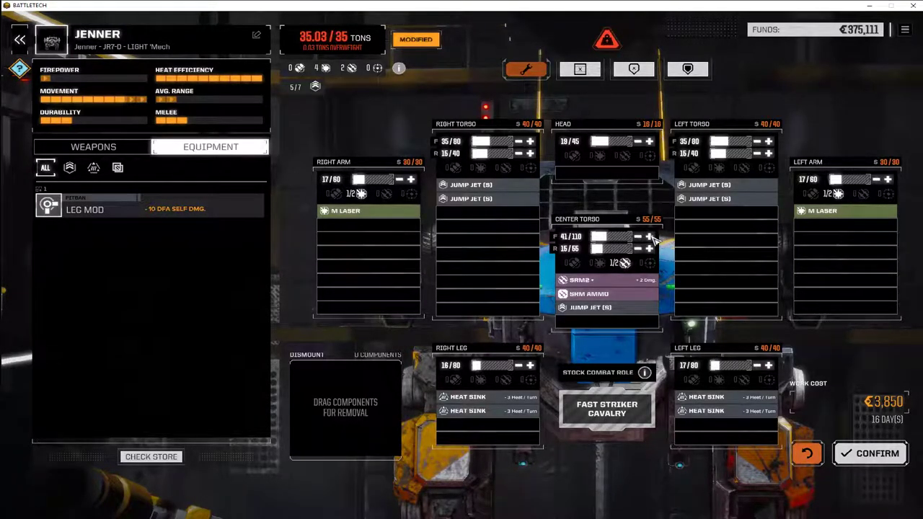
click(649, 237)
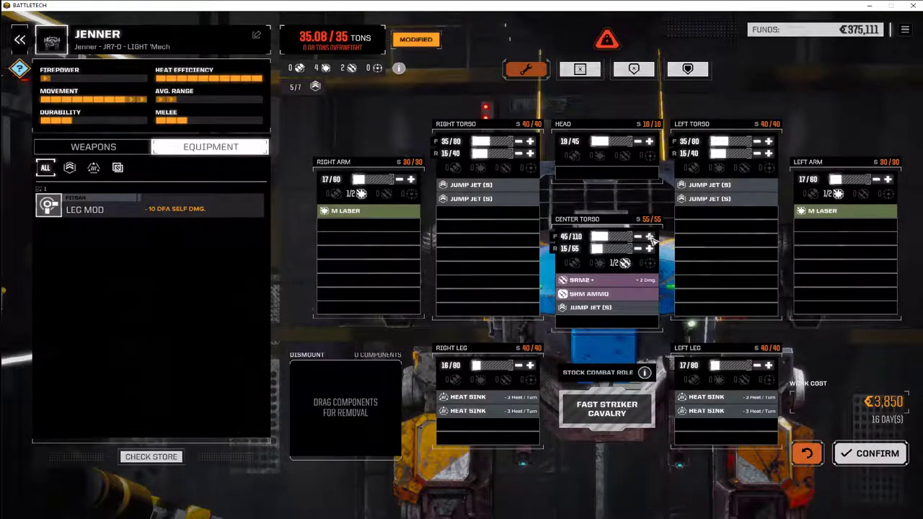
click(637, 237)
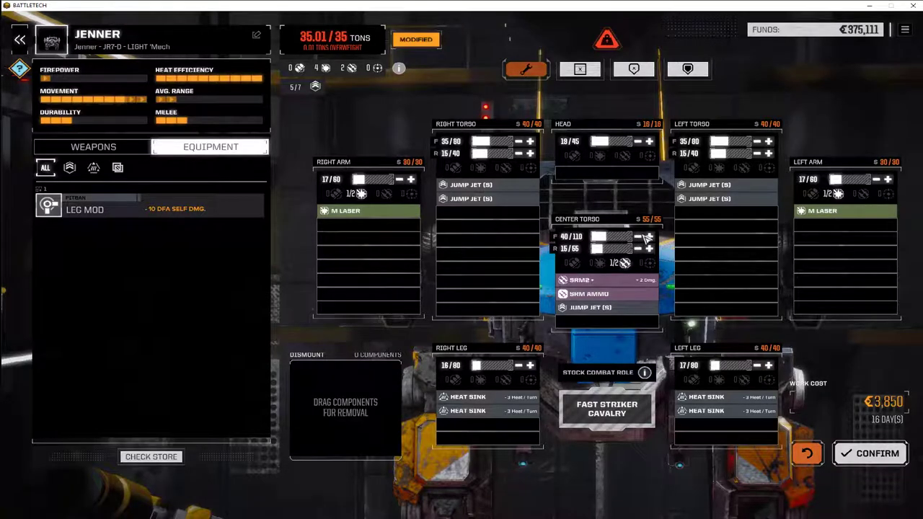
mouse_move(651, 242)
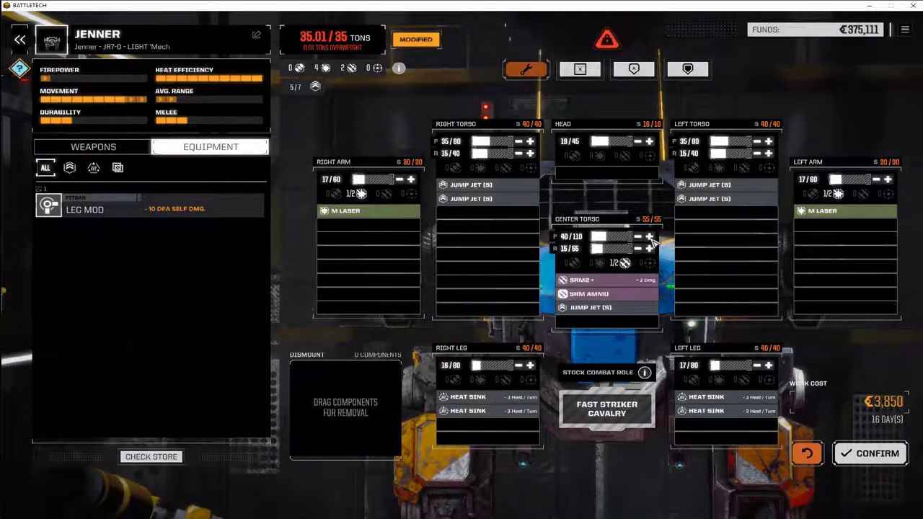
mouse_move(534, 368)
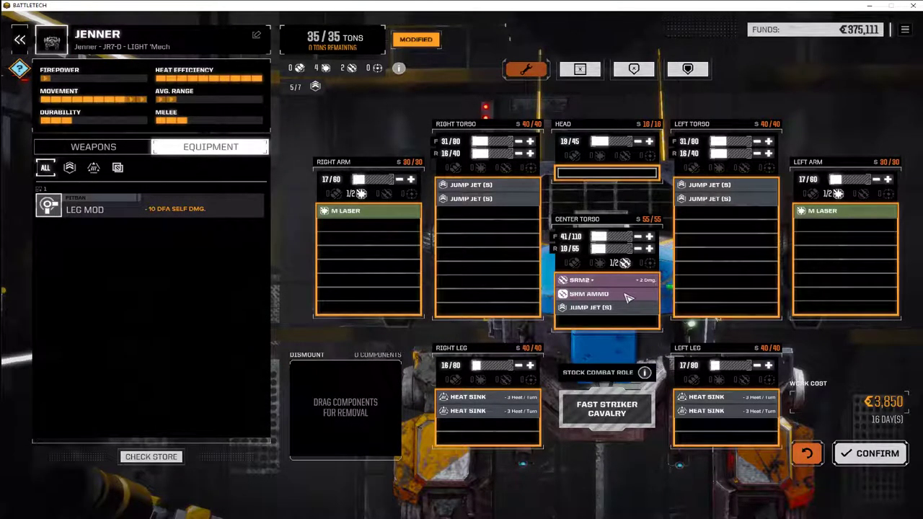
mouse_move(508, 416)
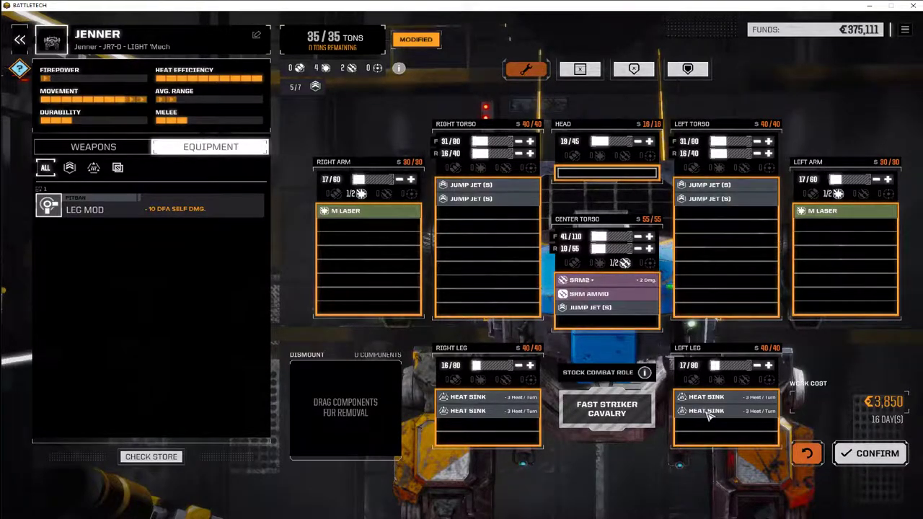
Pull a heat sink out of a leg into storage, dropping the Jenner to 33/35 tons.
drag(707, 411, 353, 416)
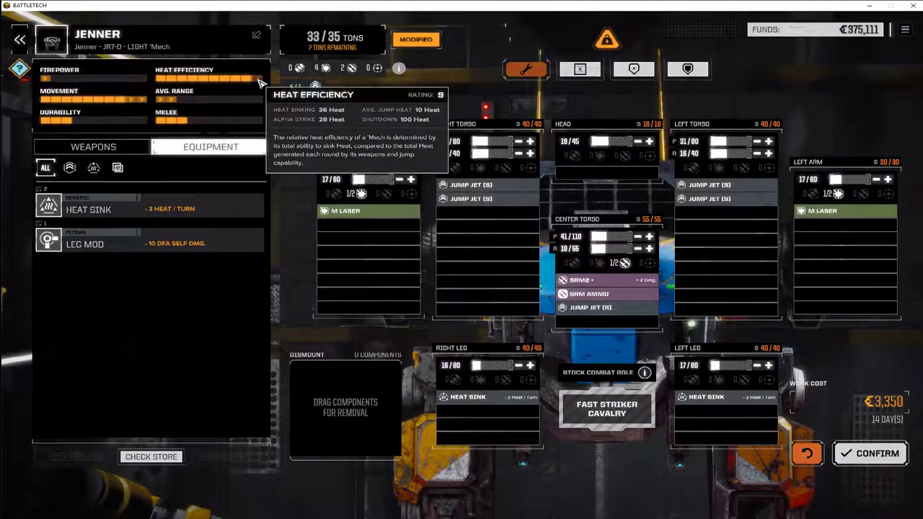
mouse_move(279, 290)
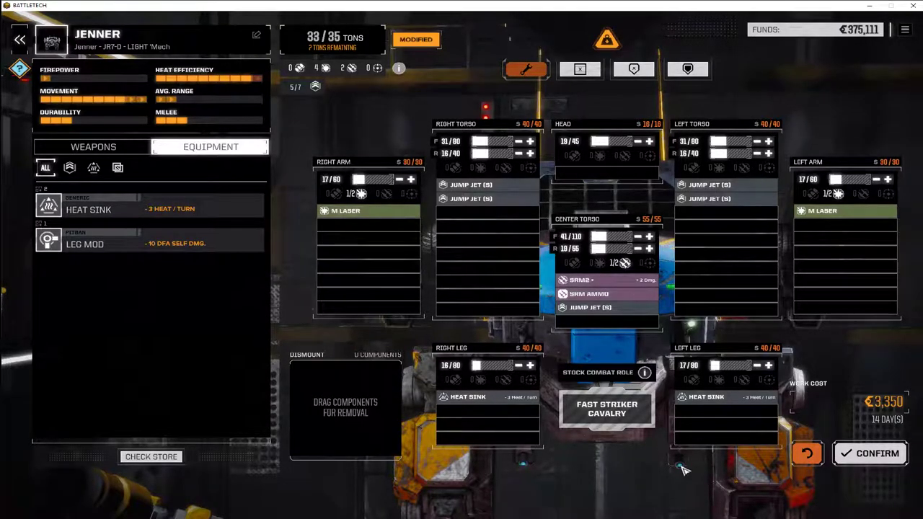
mouse_move(782, 318)
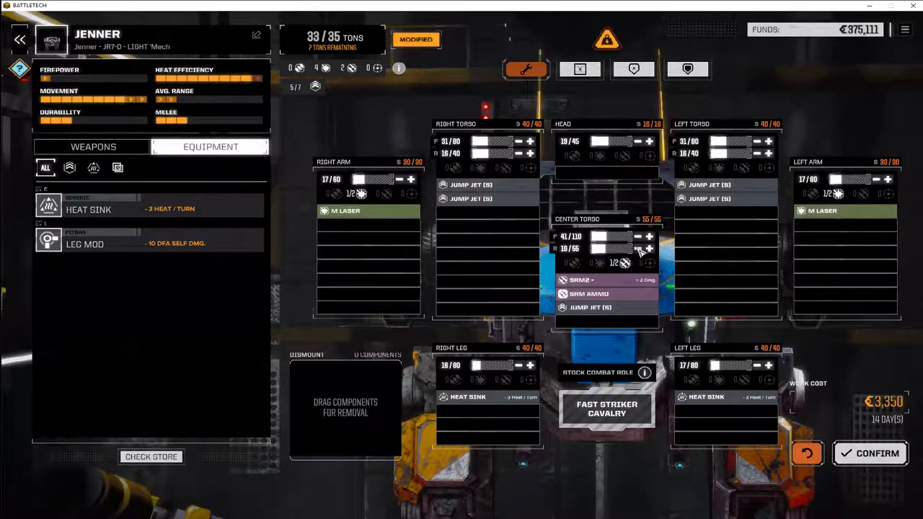
Add armor to the center and right torso and both arms, reaching about 33.6 of 35 tons.
click(647, 237)
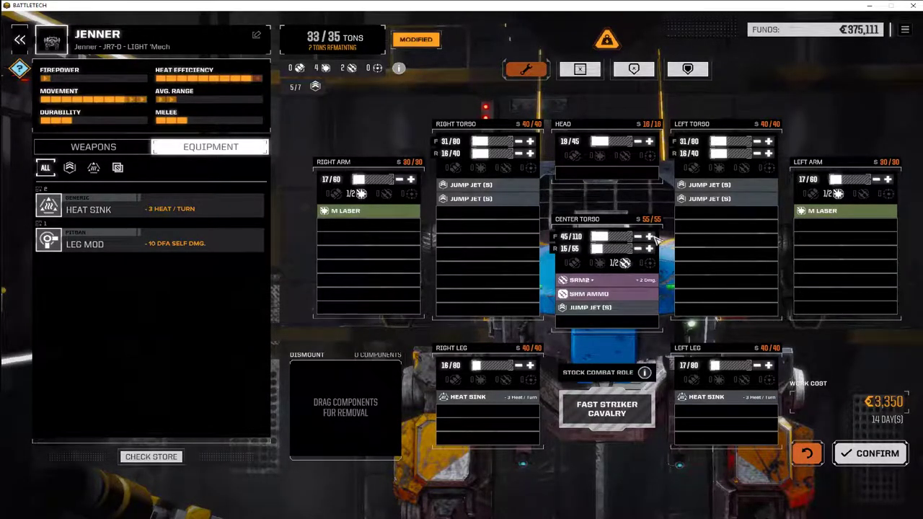
mouse_move(666, 257)
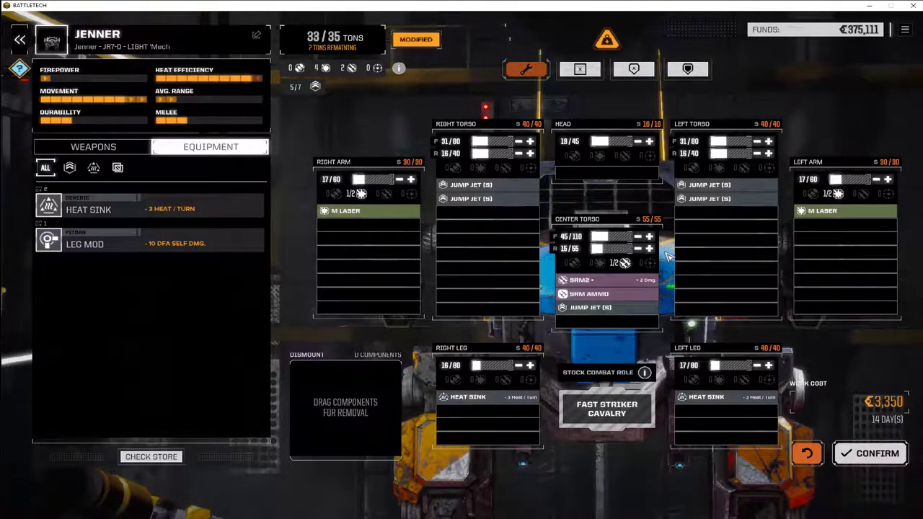
click(531, 141)
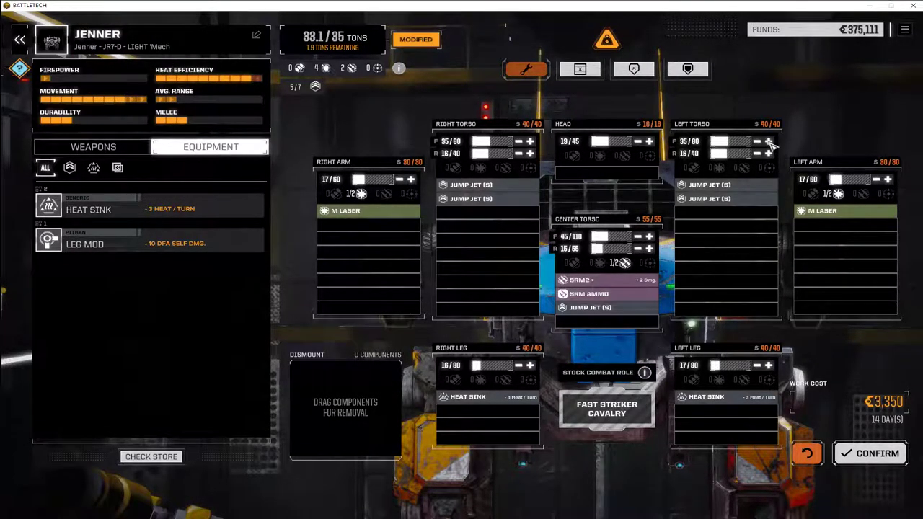
click(770, 141)
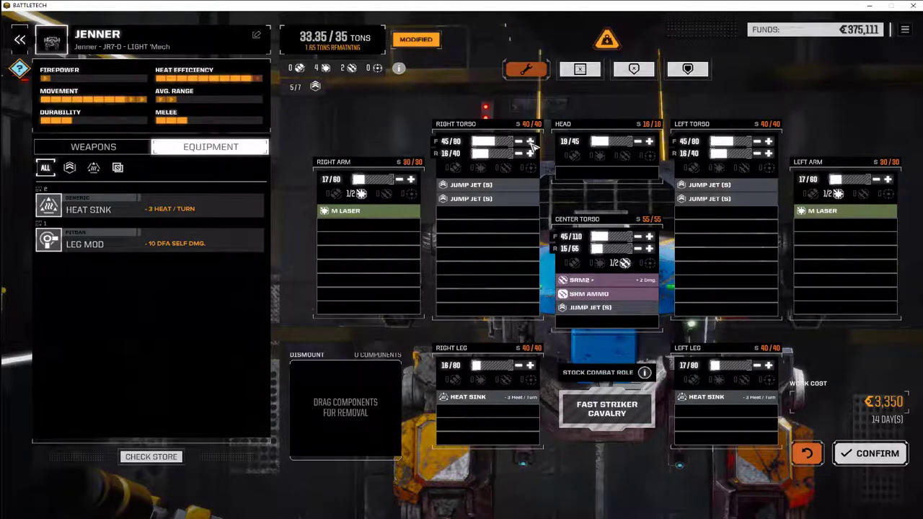
click(769, 142)
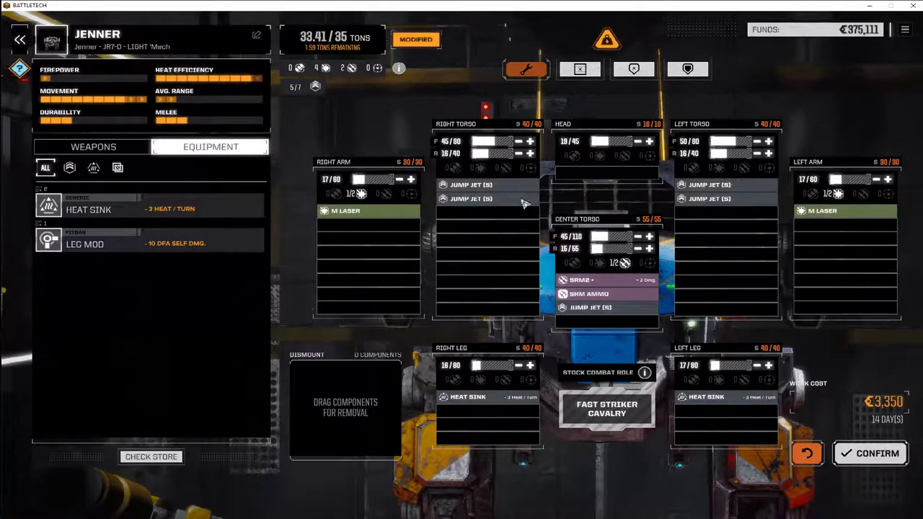
click(411, 179)
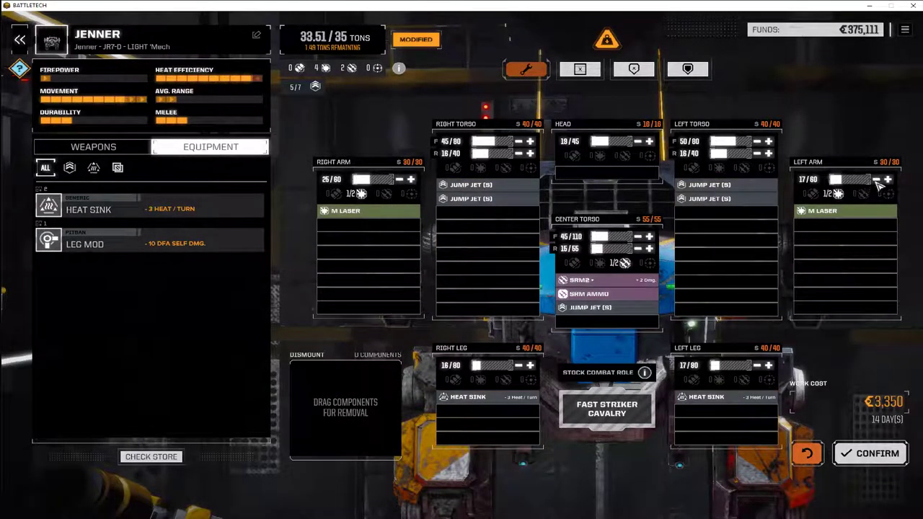
click(887, 179)
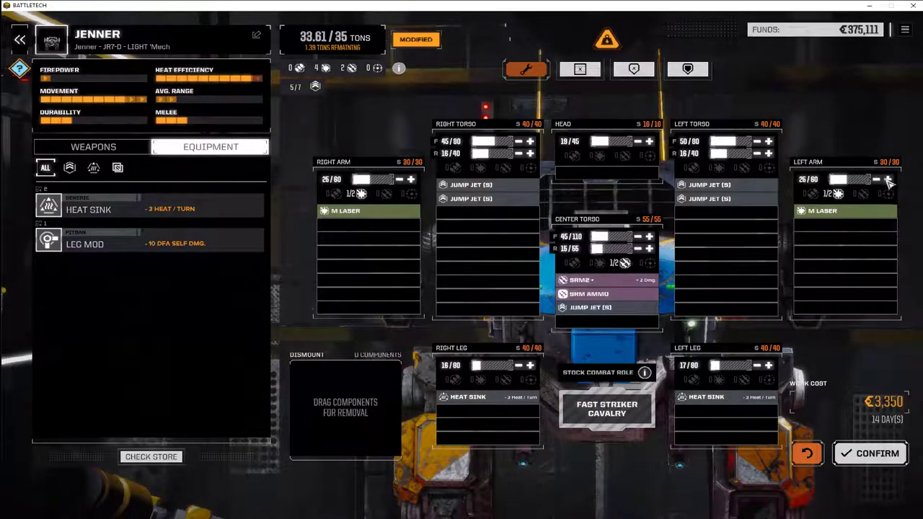
mouse_move(556, 377)
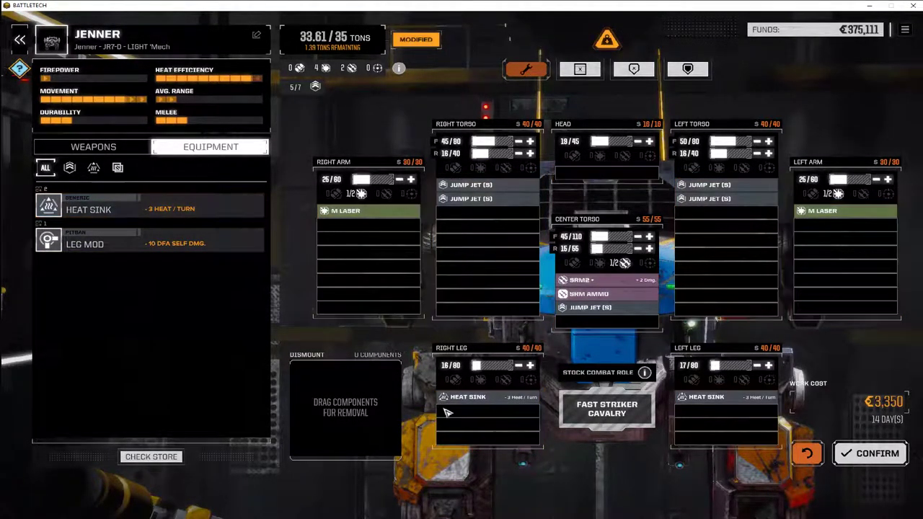
mouse_move(343, 109)
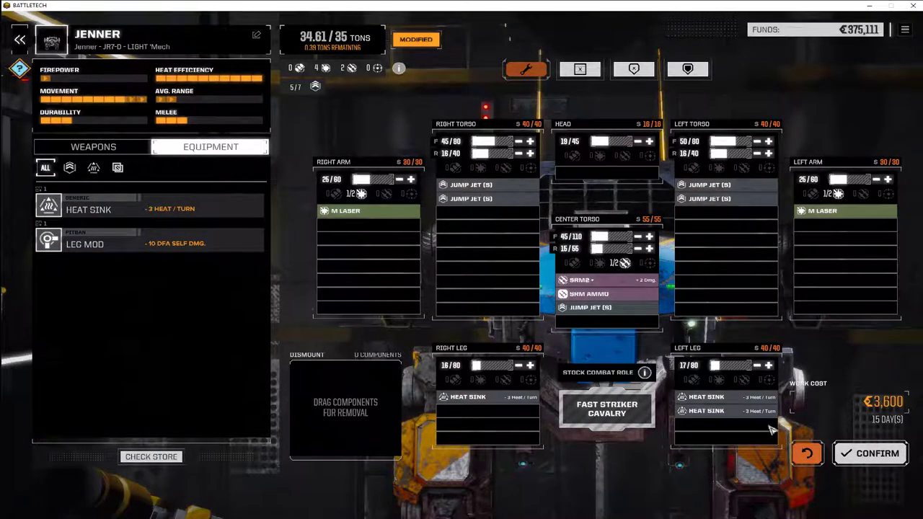
mouse_move(531, 366)
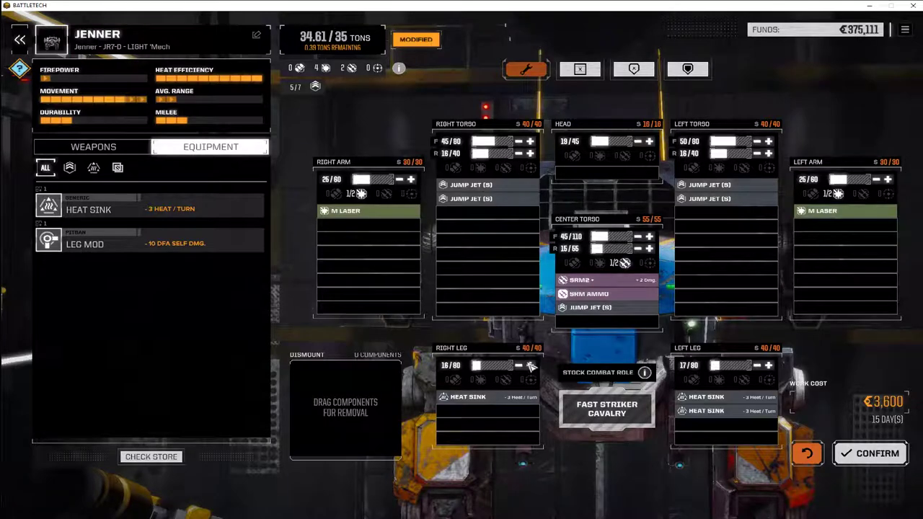
Thicken the leg armor slightly, bringing the Jenner to 34.7 of 35 tons.
click(518, 366)
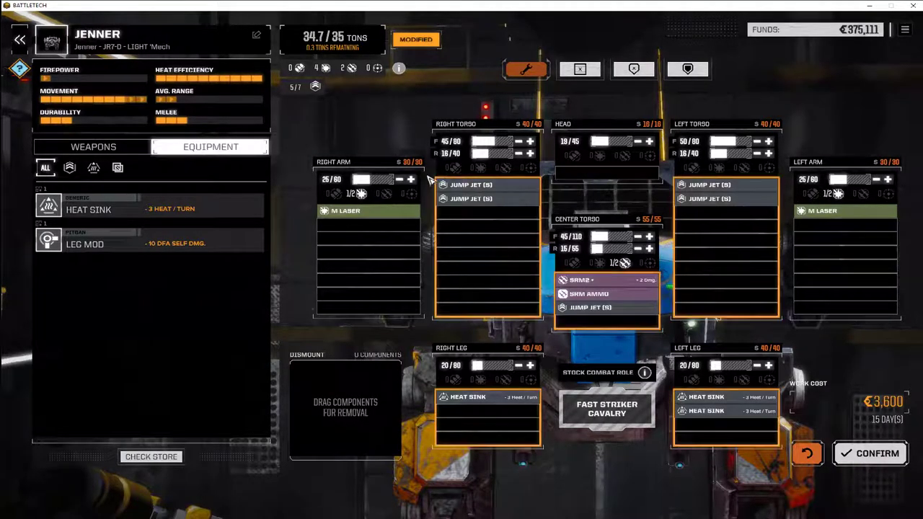
Top up right arm and head armor until the Jenner sits at exactly 35/35 tons.
click(411, 178)
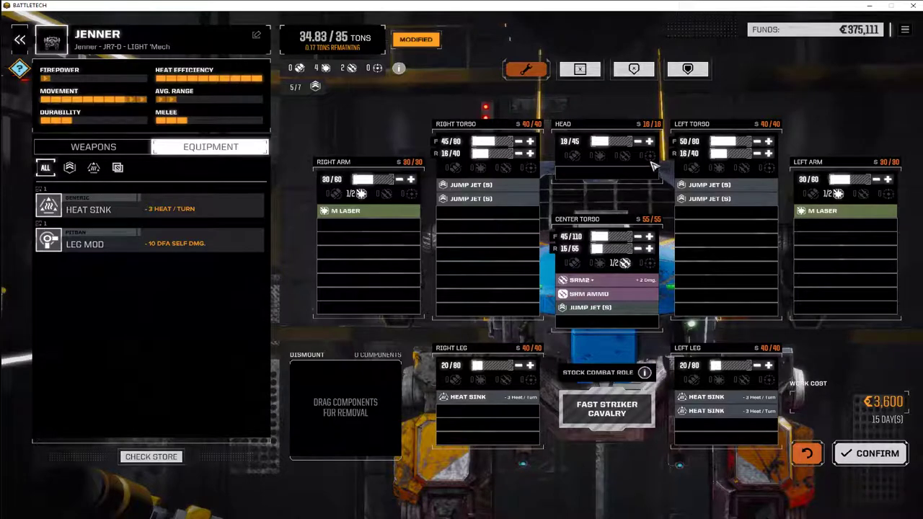
click(649, 141)
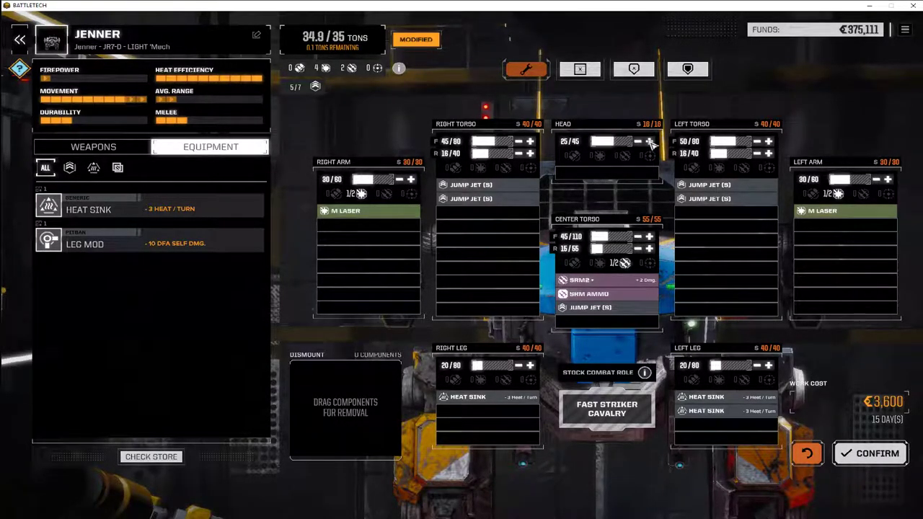
click(648, 141)
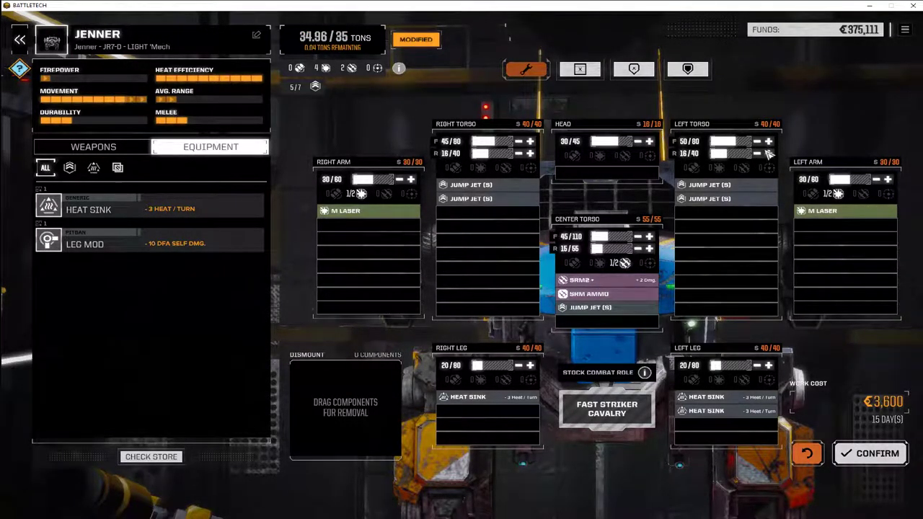
mouse_move(531, 155)
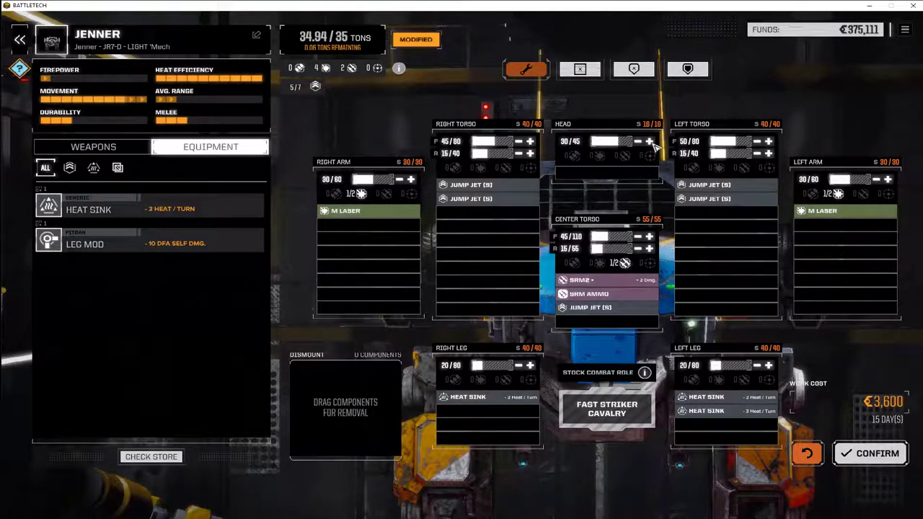
click(649, 141)
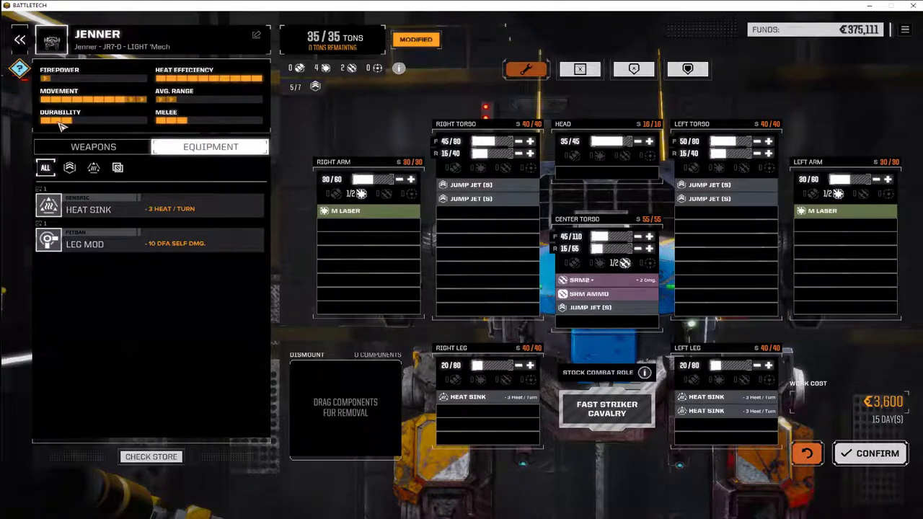
mouse_move(390, 184)
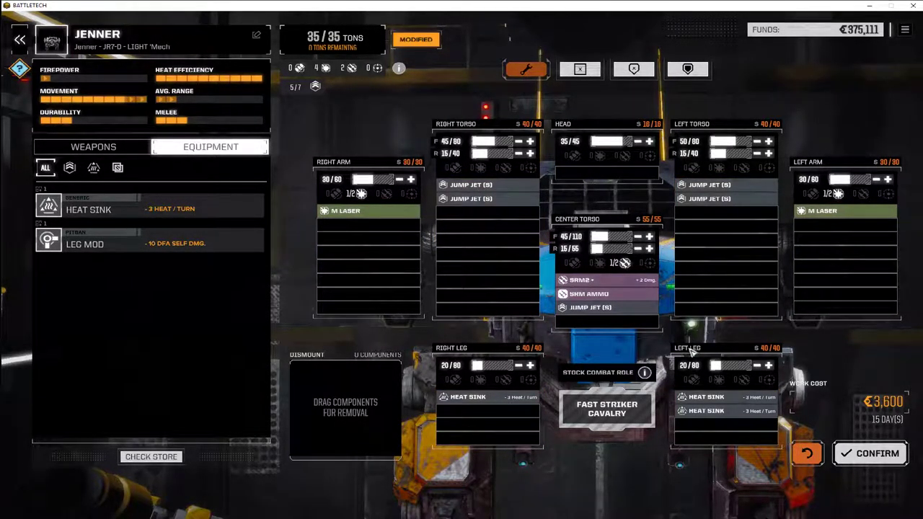
mouse_move(580, 280)
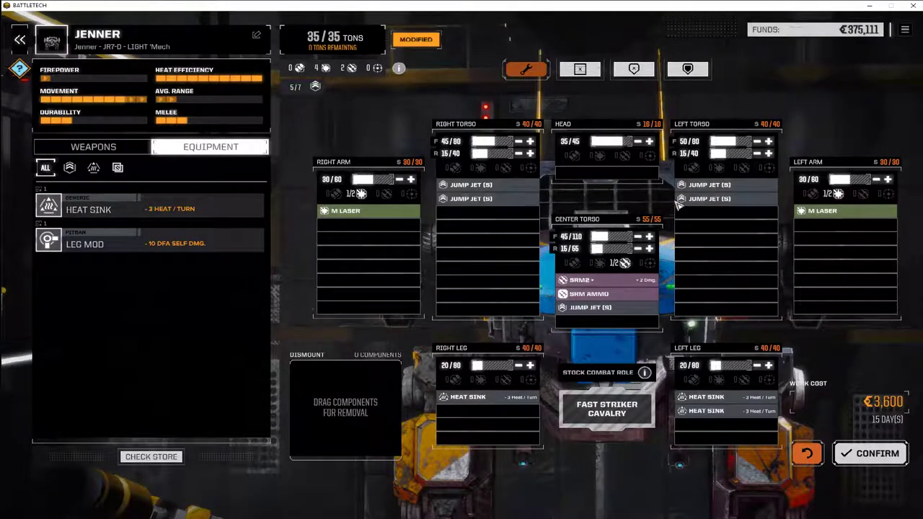
mouse_move(742, 273)
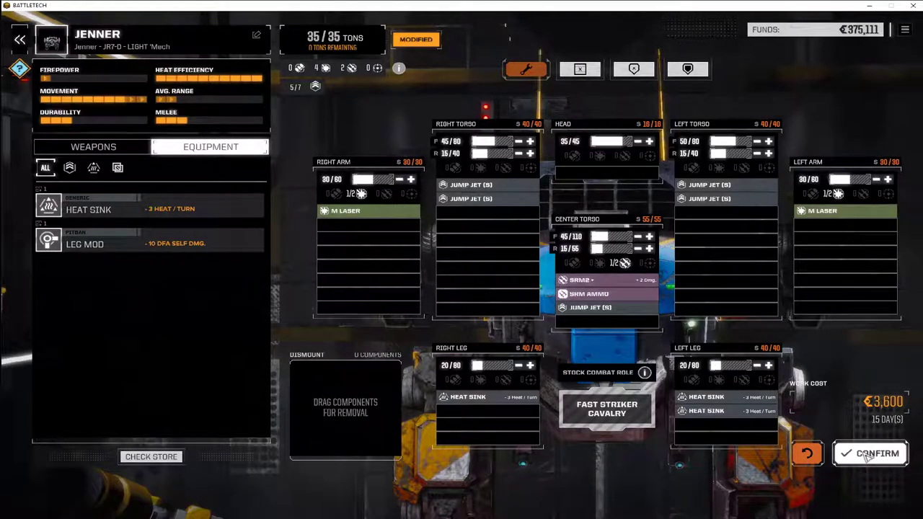
Confirm the refit and accept the Work Order so it goes in progress.
click(877, 453)
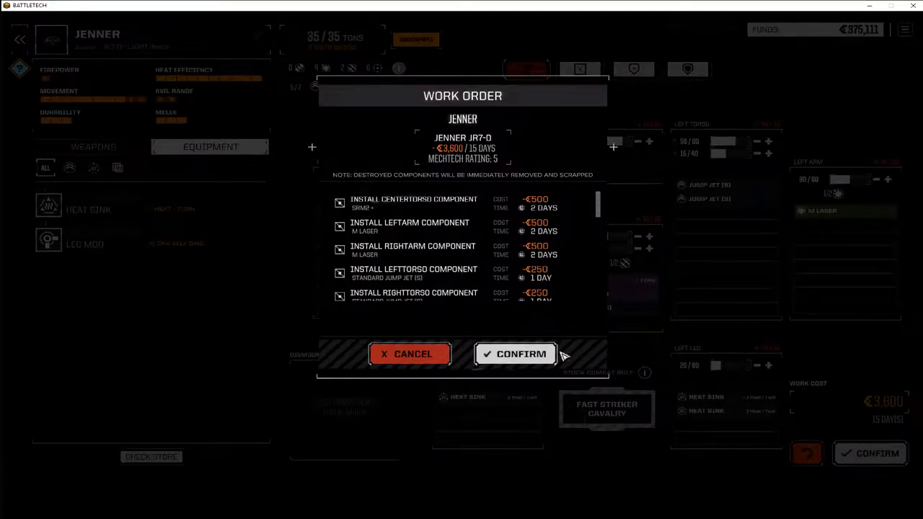
mouse_move(516, 355)
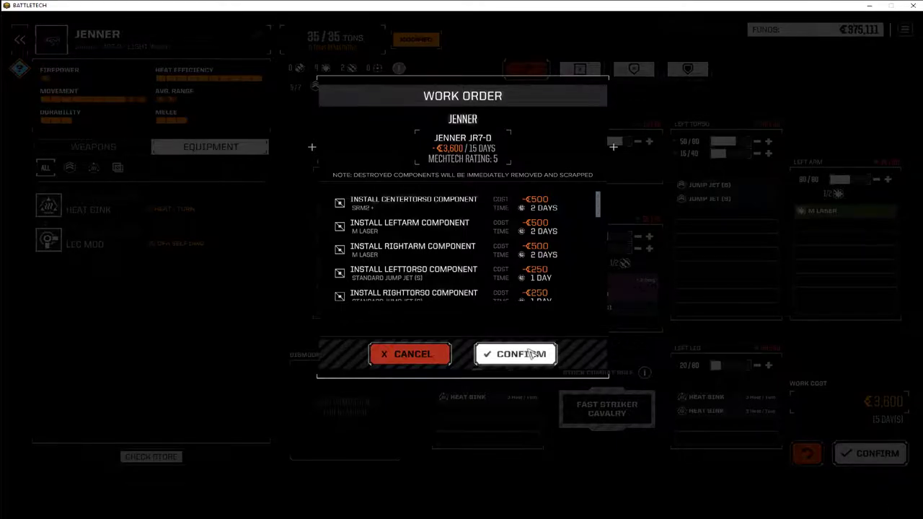
click(515, 355)
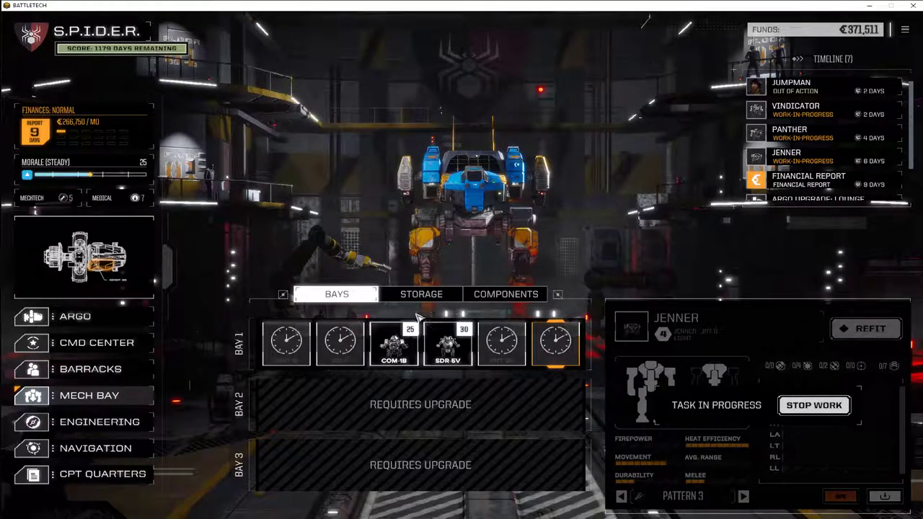
mouse_move(724, 161)
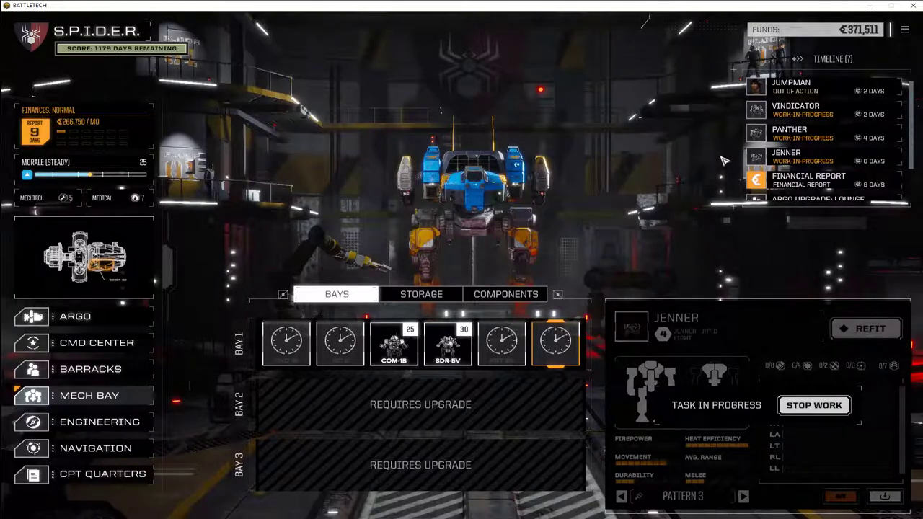
mouse_move(473, 194)
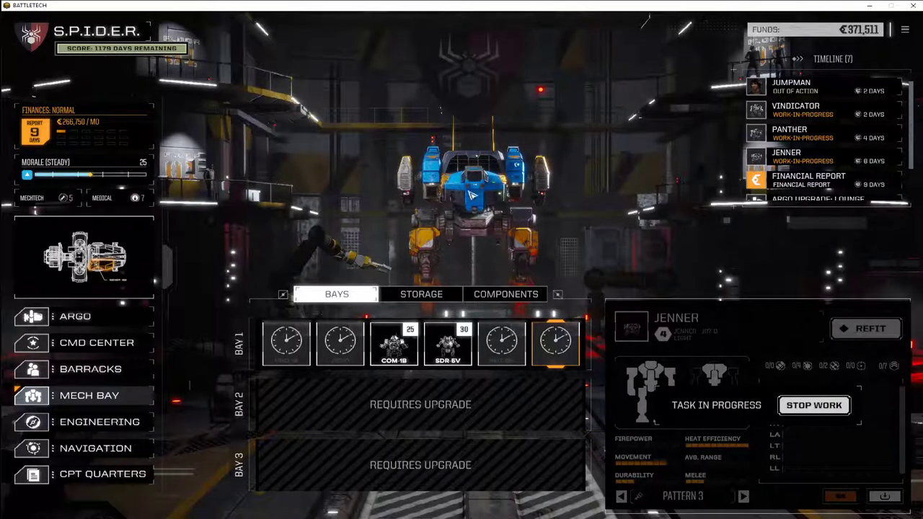
mouse_move(718, 370)
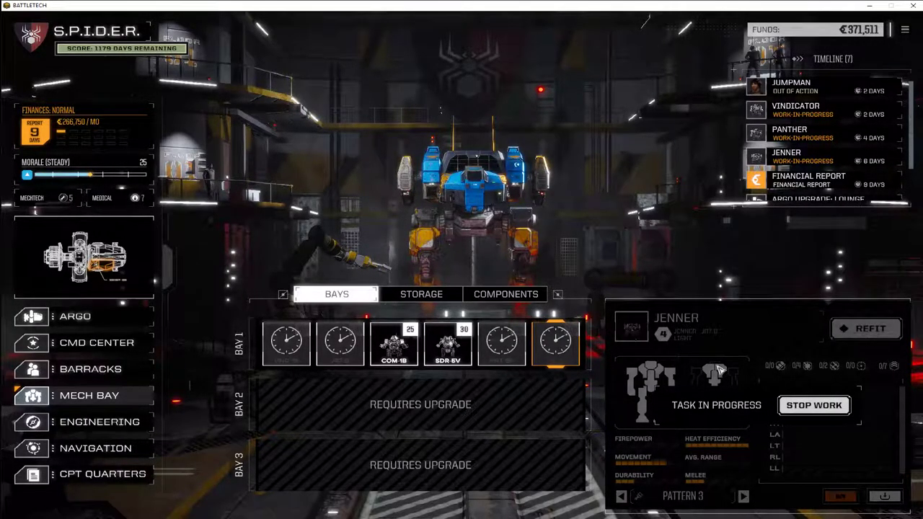
mouse_move(505, 195)
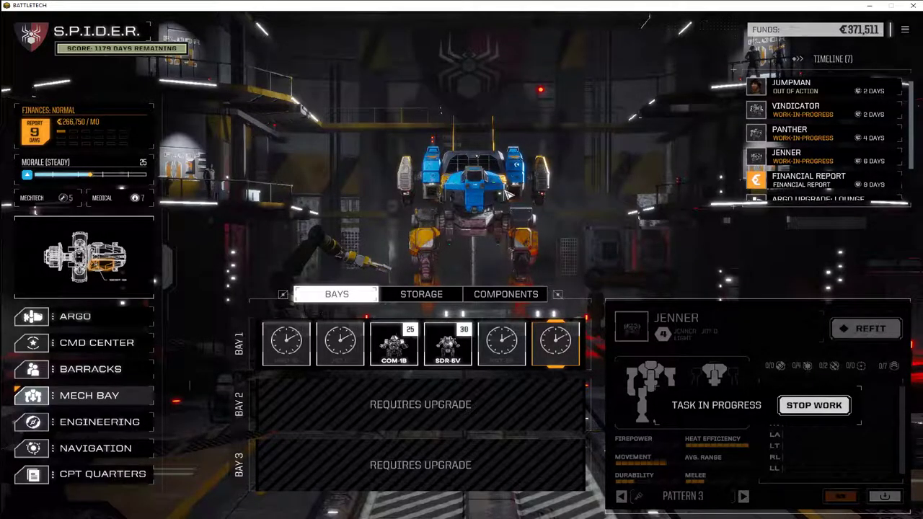
mouse_move(548, 262)
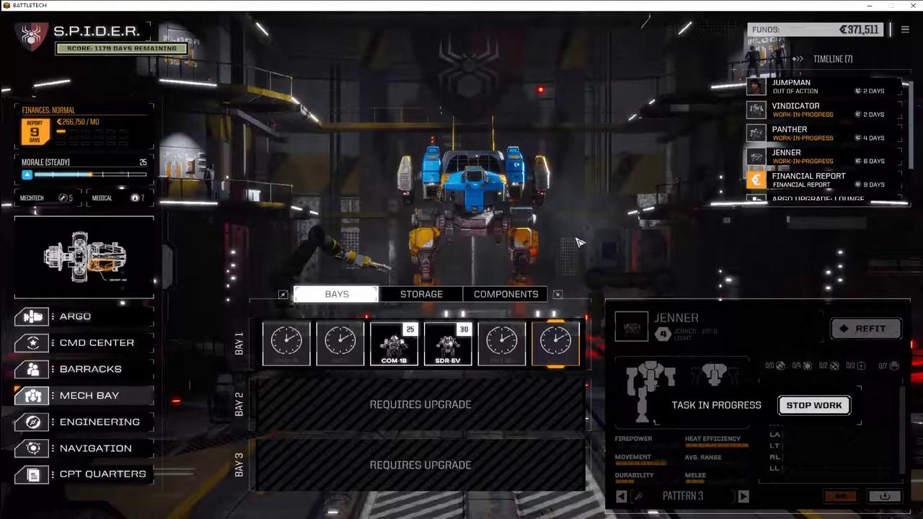
mouse_move(415, 94)
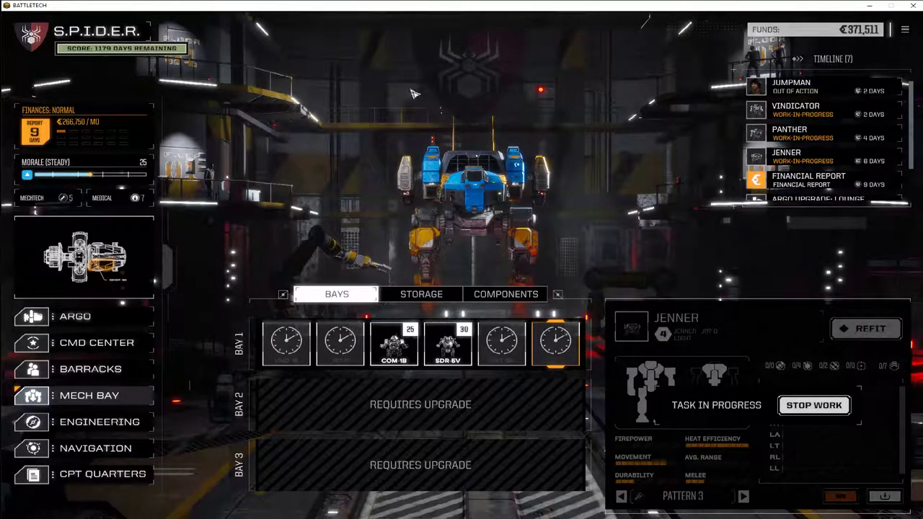
mouse_move(421, 236)
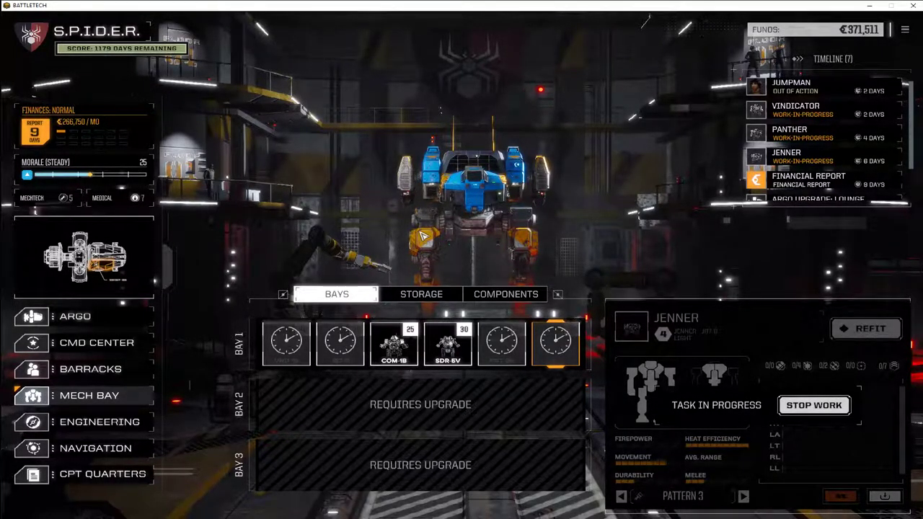